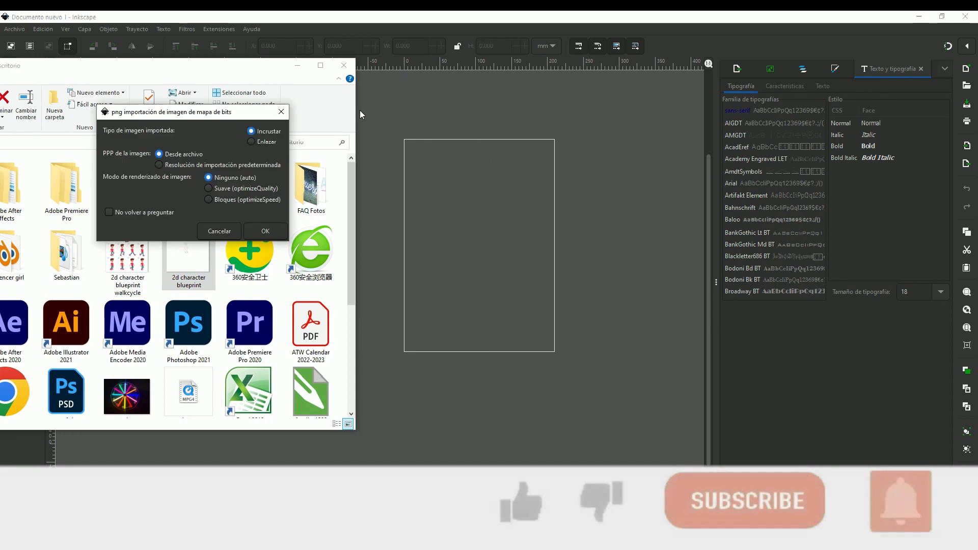
# - Accept the PNG import so the boy blueprint image lands on the canvas
pyautogui.click(265, 232)
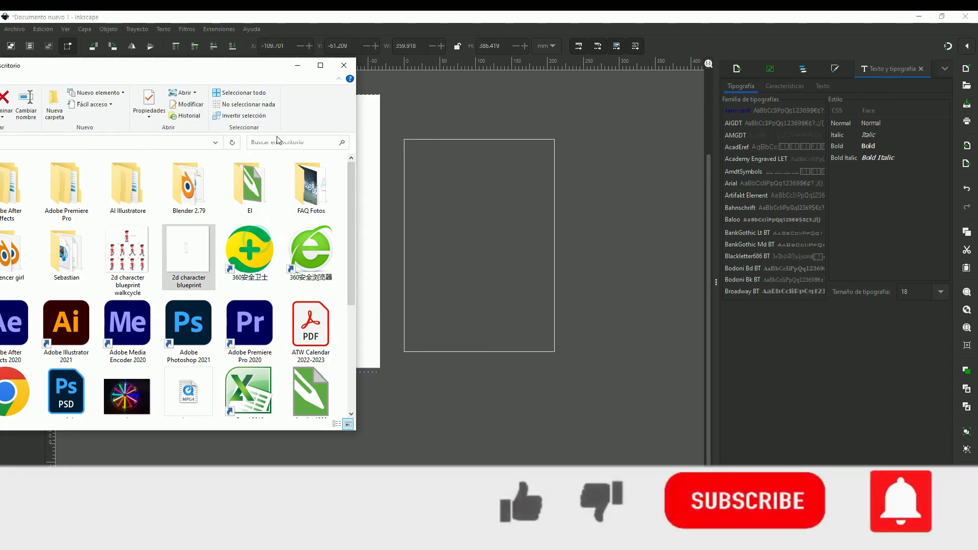
pyautogui.click(343, 65)
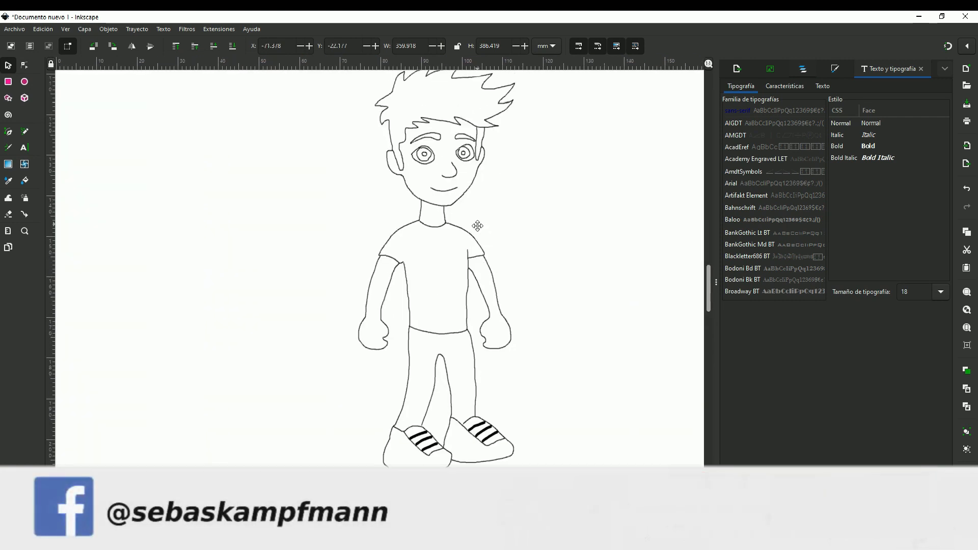
# - Close a Pen path around the face and jaw, bending it to follow the chin curve
pyautogui.click(85, 29)
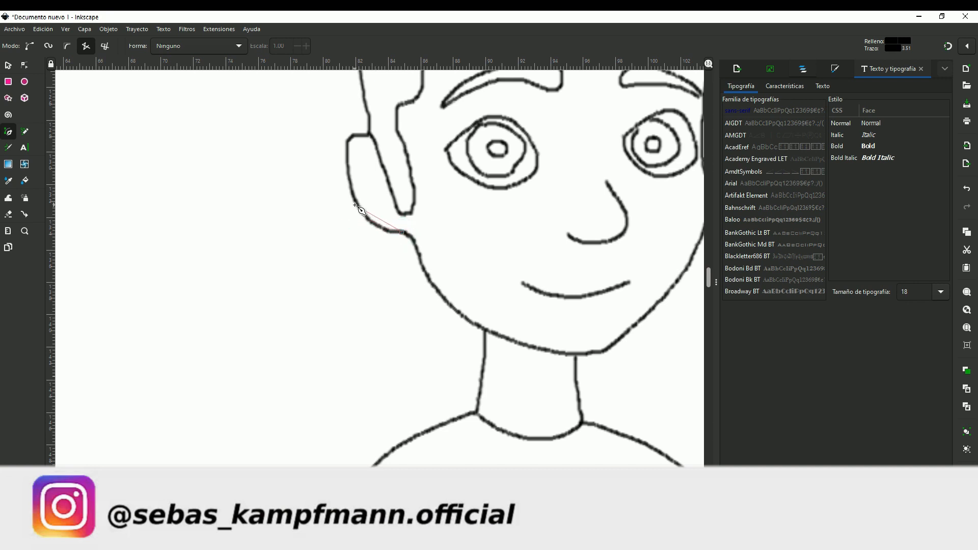
pyautogui.click(371, 138)
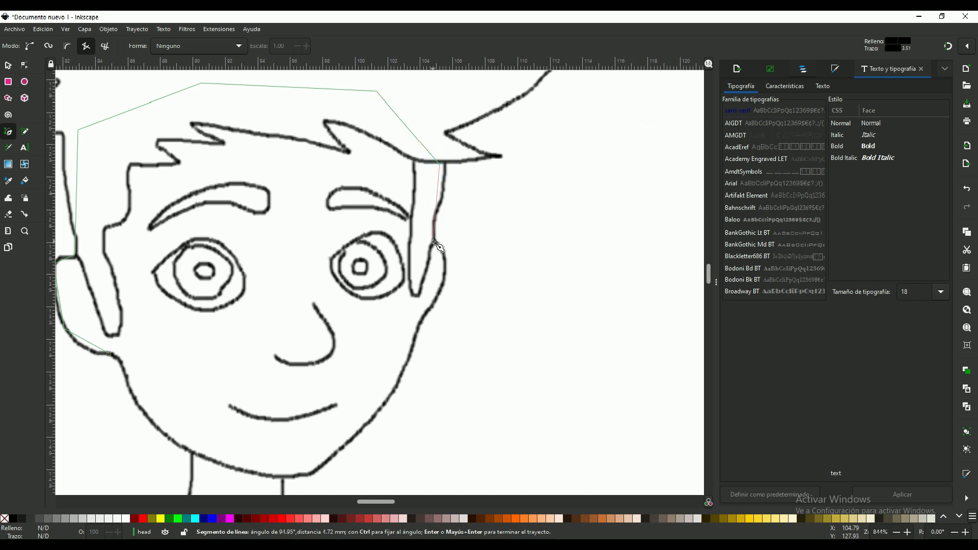
pyautogui.scroll(-3)
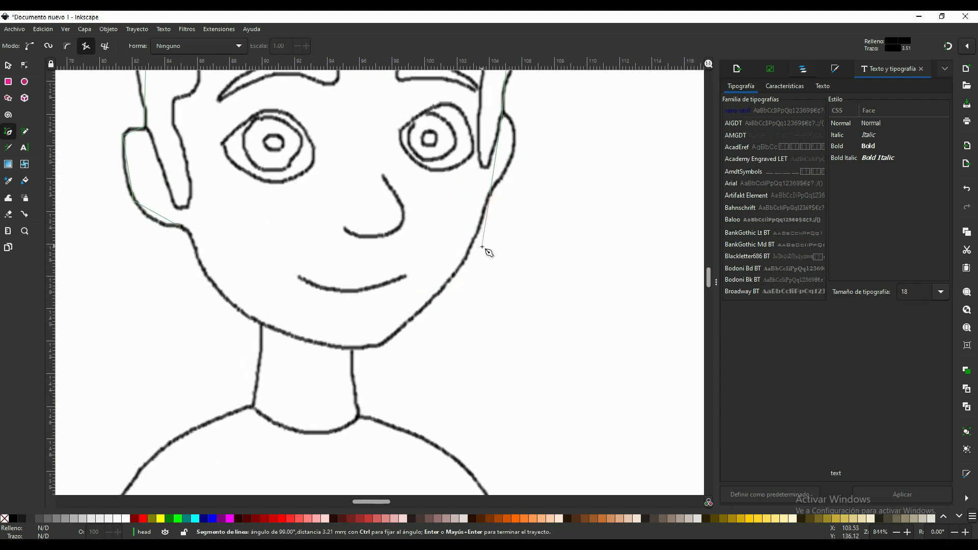
pyautogui.click(326, 347)
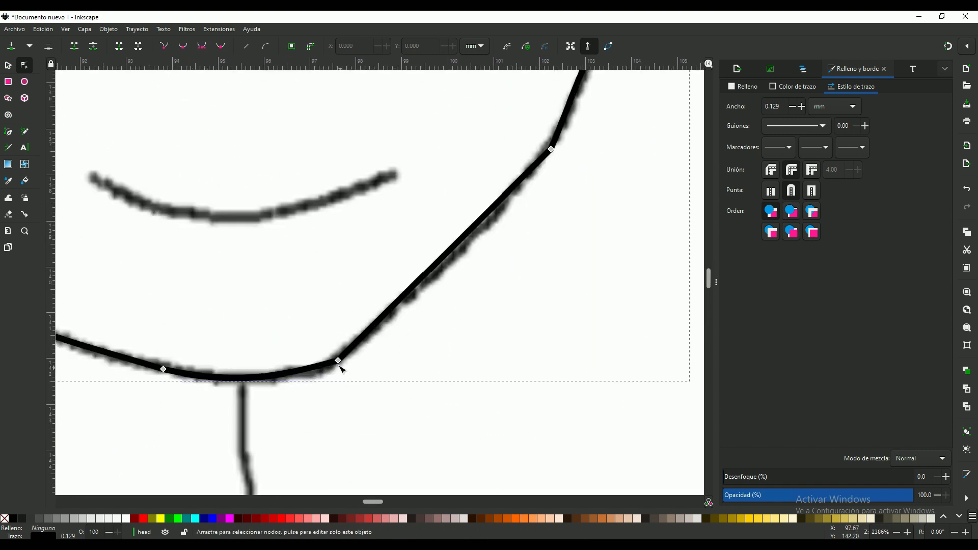
pyautogui.moveTo(338, 359); pyautogui.dragTo(457, 267)
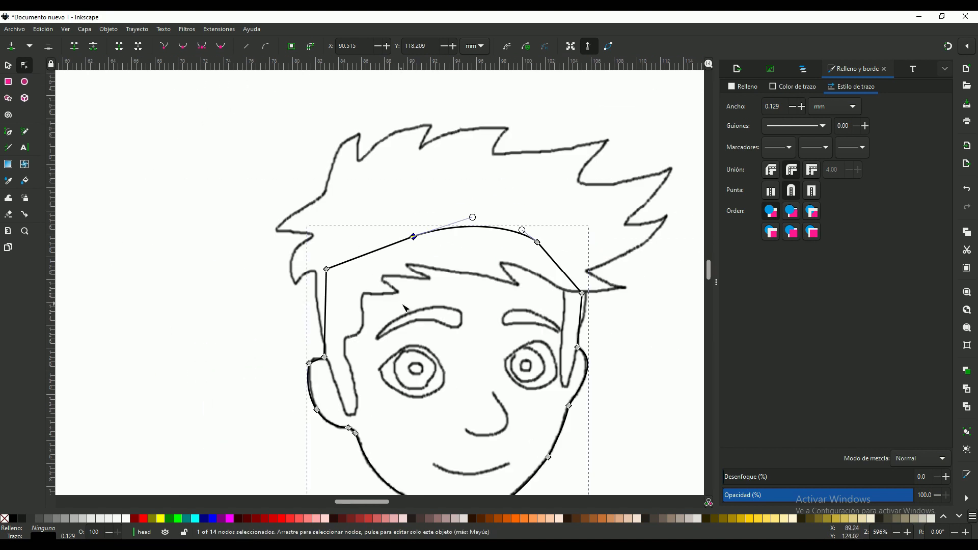
pyautogui.click(84, 28)
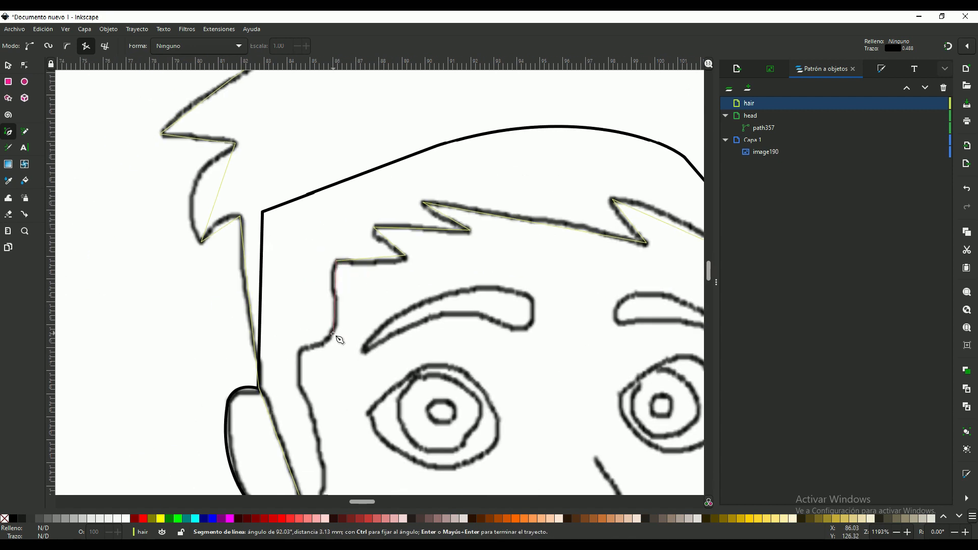
# - Trace the spiky hair outline along the hairline and adjust its lower edge
pyautogui.click(301, 350)
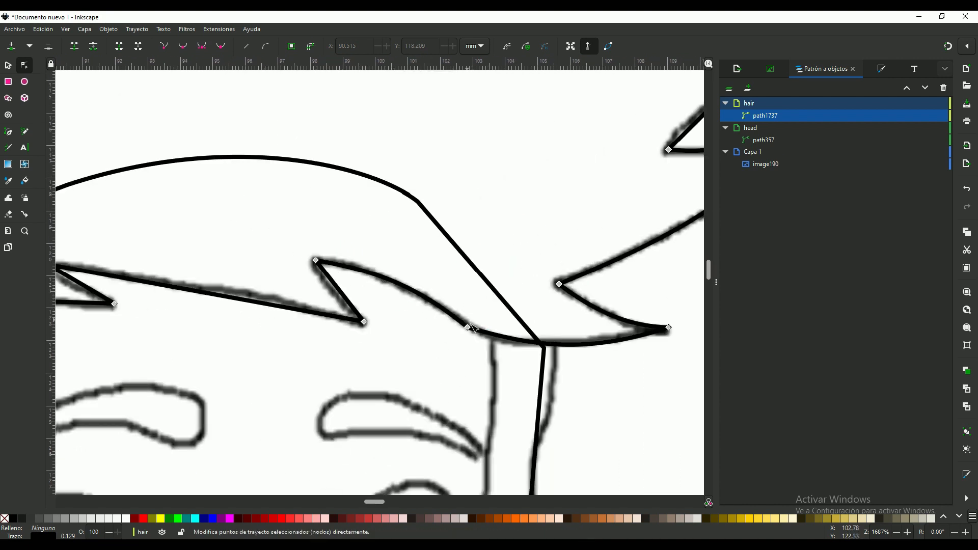
pyautogui.click(473, 328)
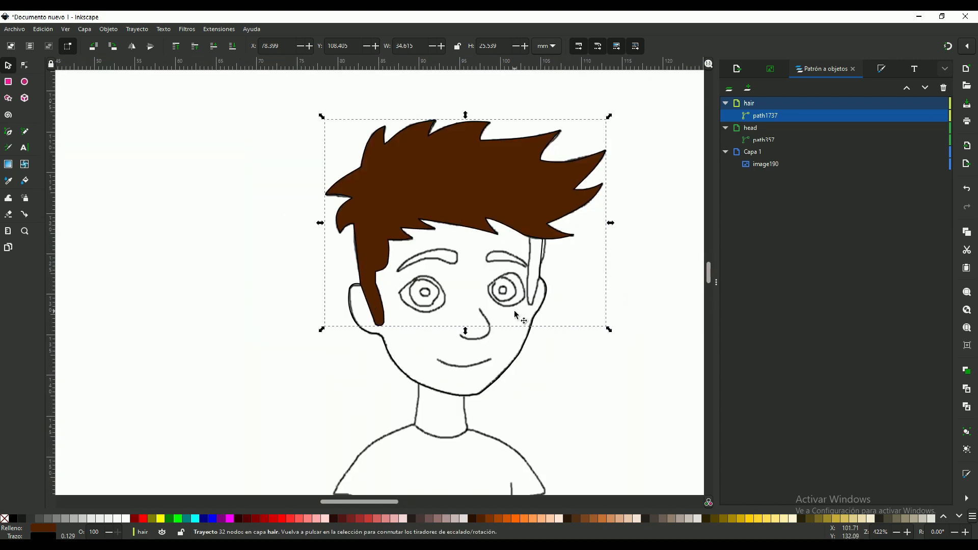
# - Create an 'eyebrows' layer and start tracing the right eyebrow on it
pyautogui.click(84, 28)
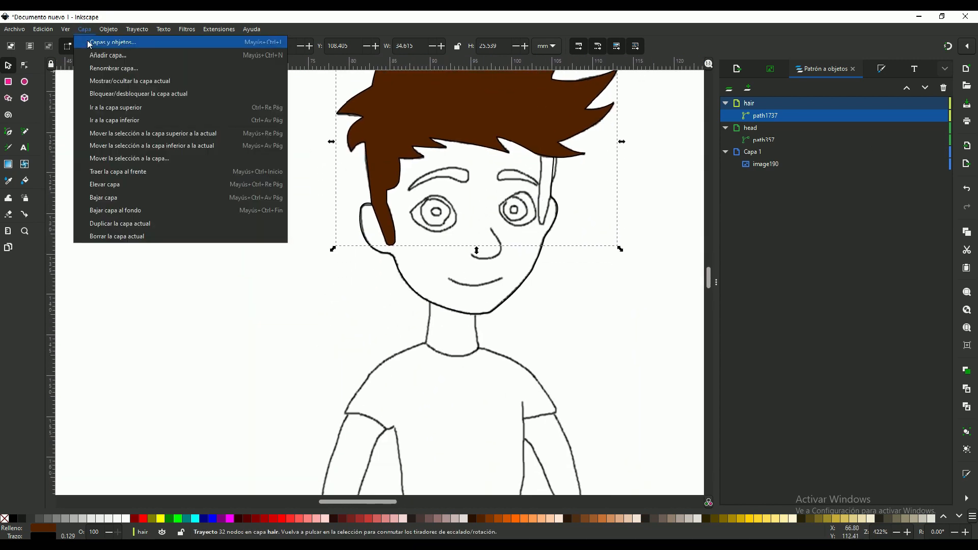
pyautogui.click(107, 55)
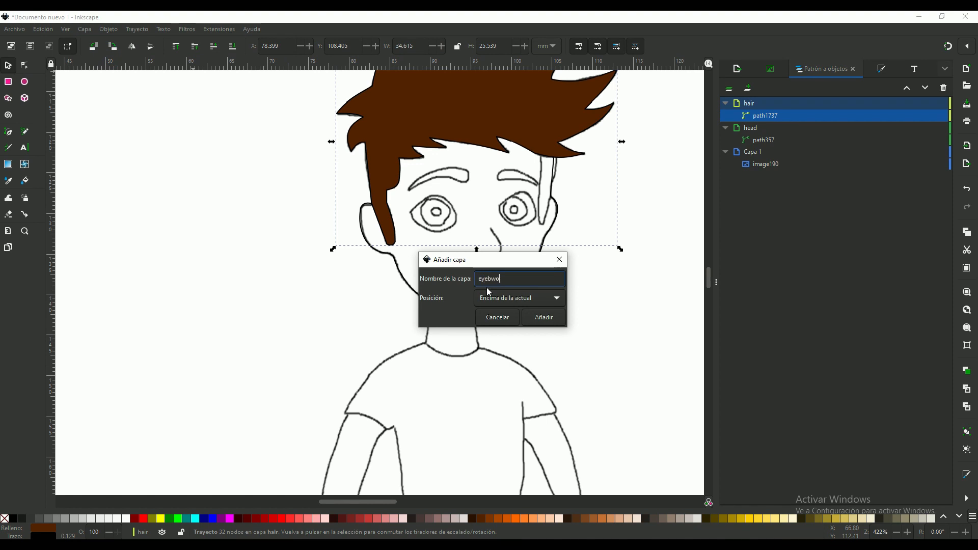
pyautogui.click(542, 317)
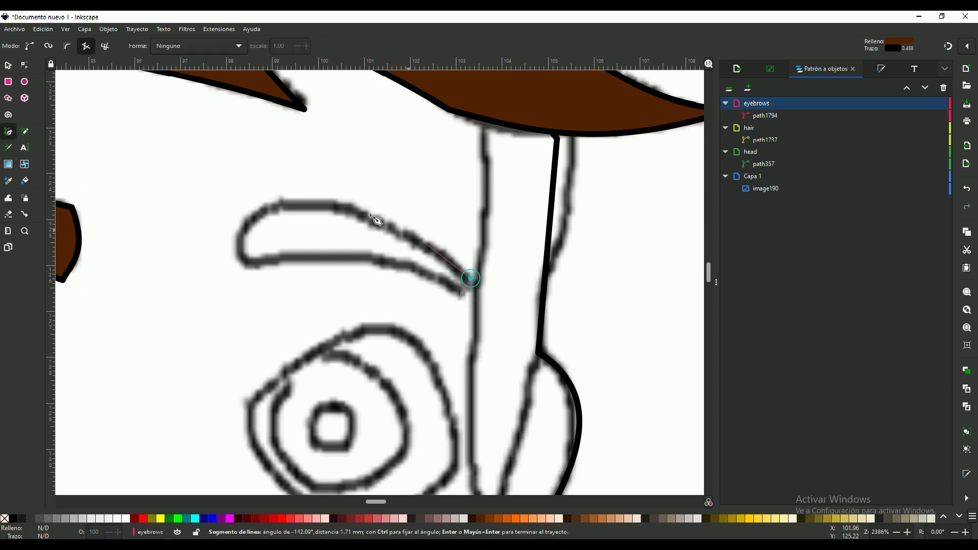
pyautogui.click(462, 293)
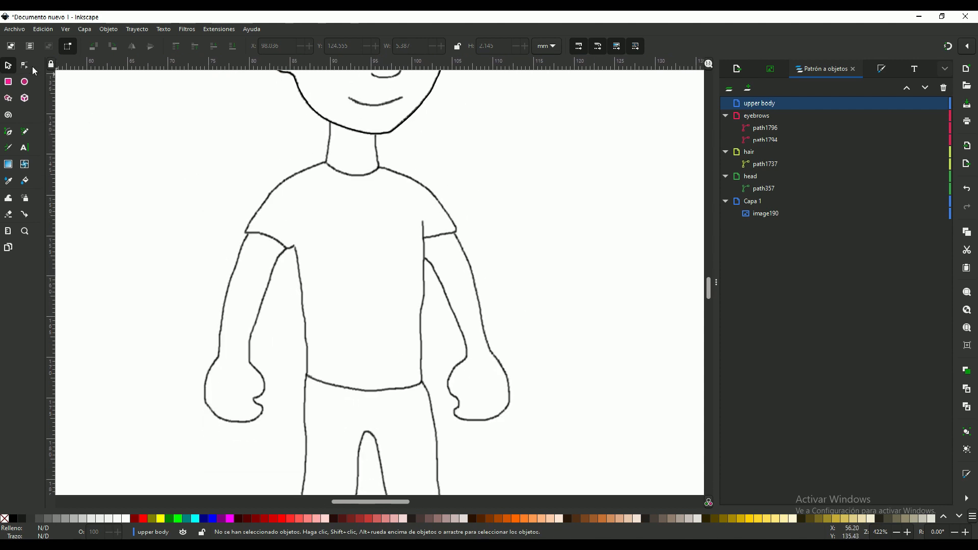
# - Close the torso outline and shift its fill hue to red
pyautogui.click(8, 132)
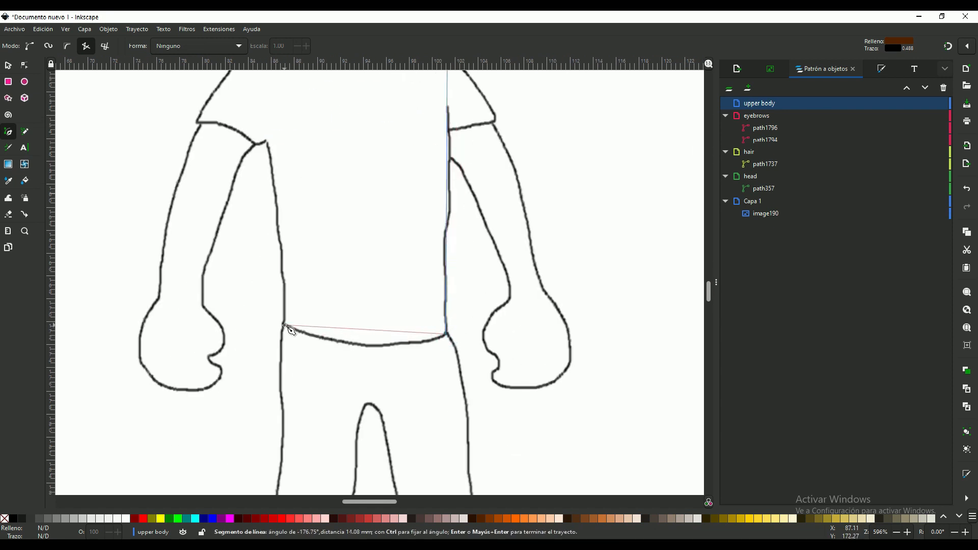
pyautogui.press('Return')
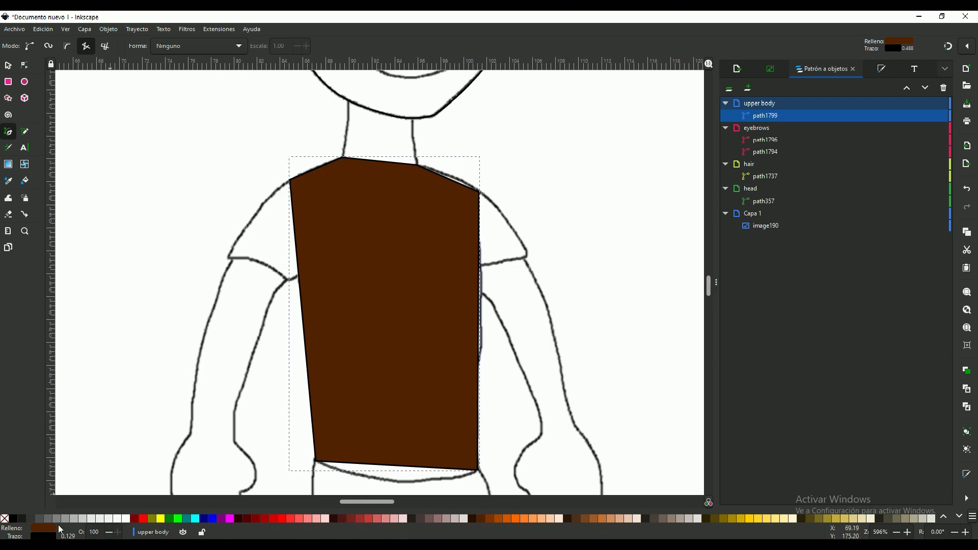
pyautogui.click(855, 68)
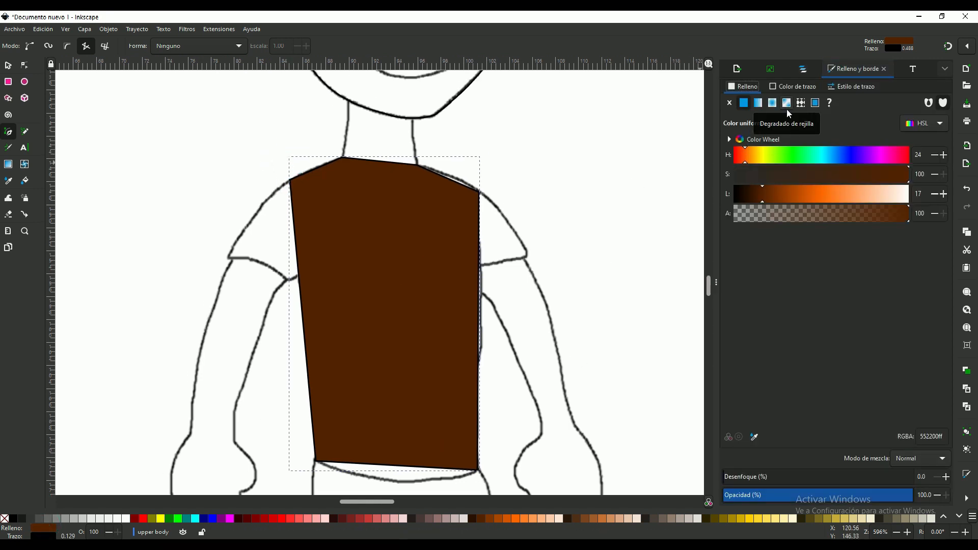
pyautogui.moveTo(745, 155); pyautogui.dragTo(751, 155)
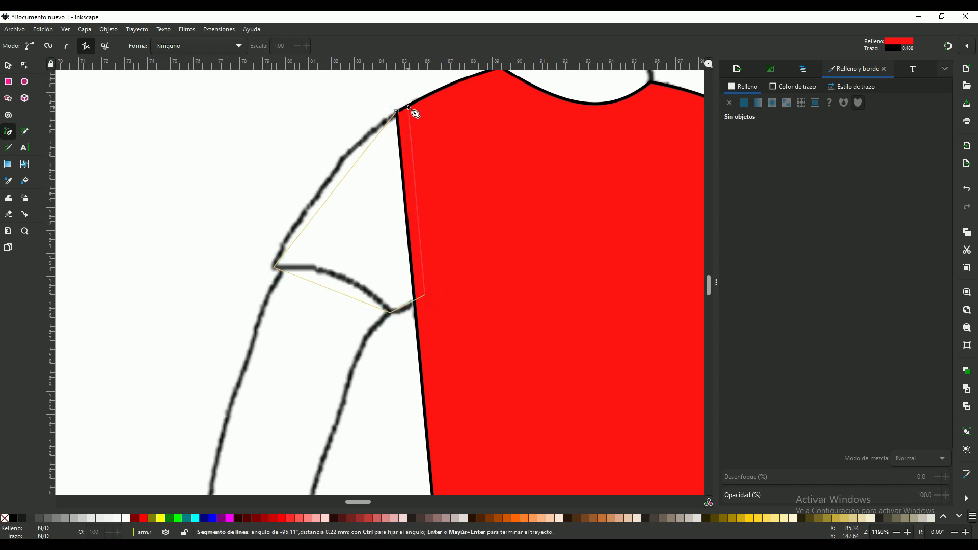
# - Finish the sleeve, then give the traced arm a light orange skin-tone fill
pyautogui.press('Enter')
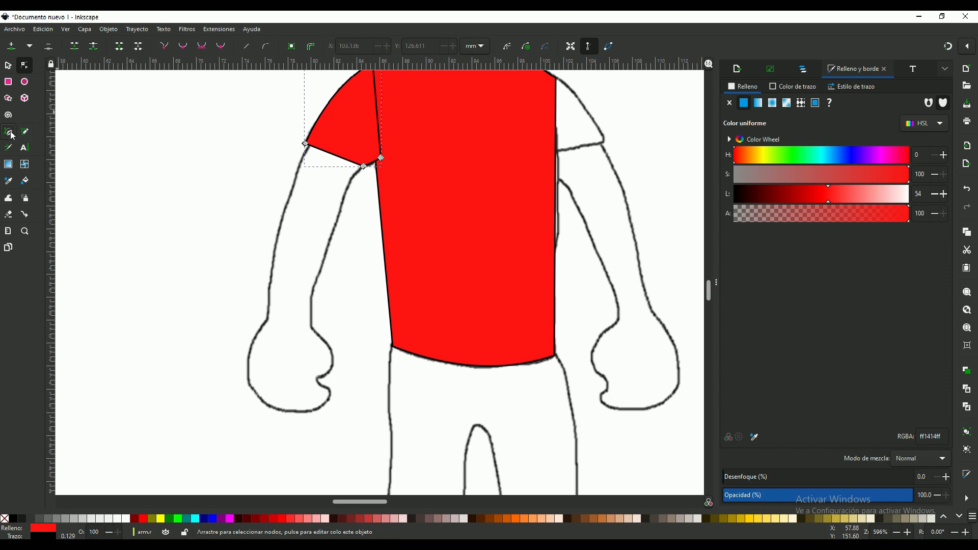
pyautogui.click(9, 131)
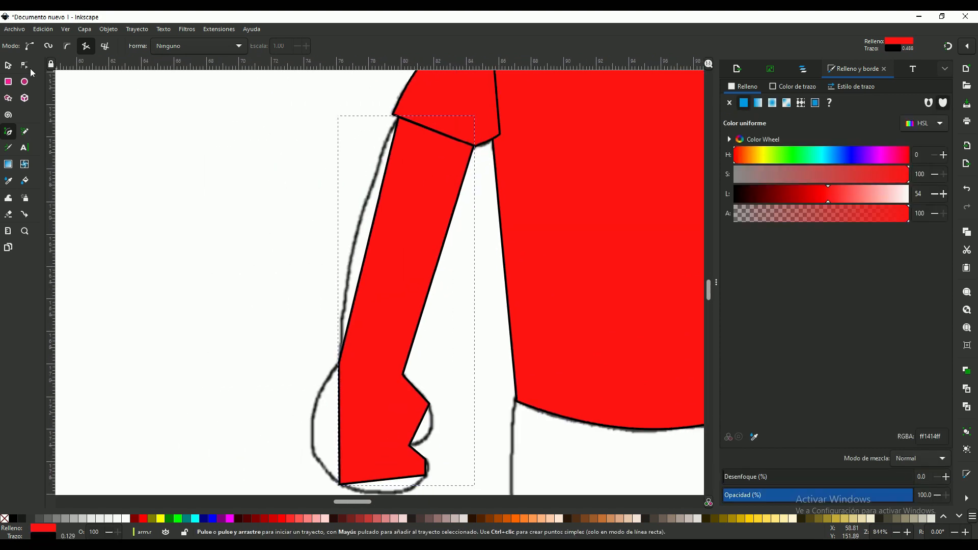
pyautogui.click(746, 154)
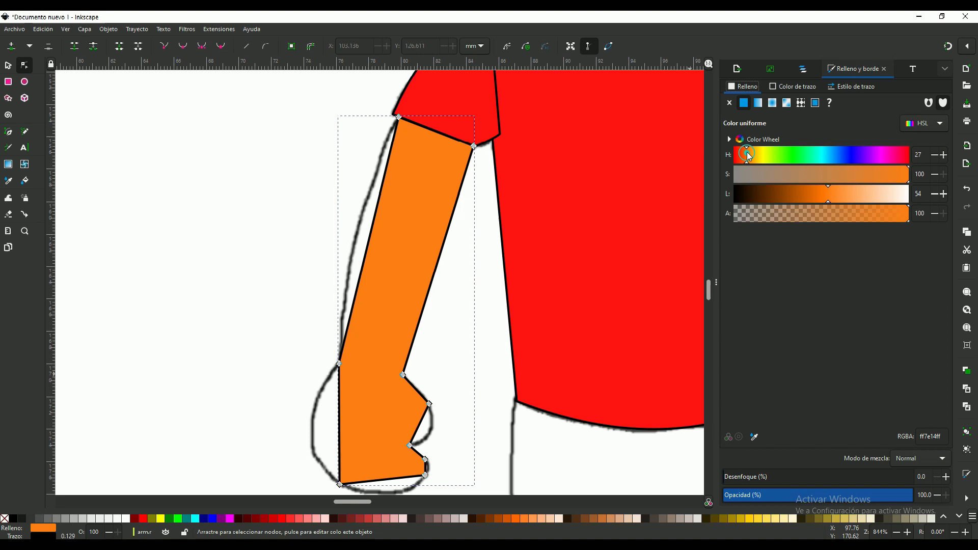
pyautogui.moveTo(827, 201); pyautogui.dragTo(852, 197)
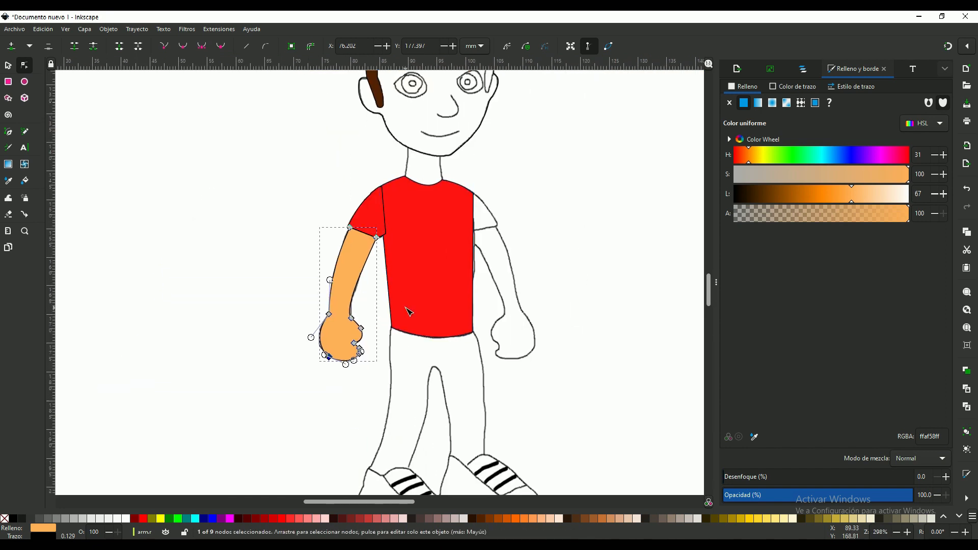
pyautogui.moveTo(168, 168)
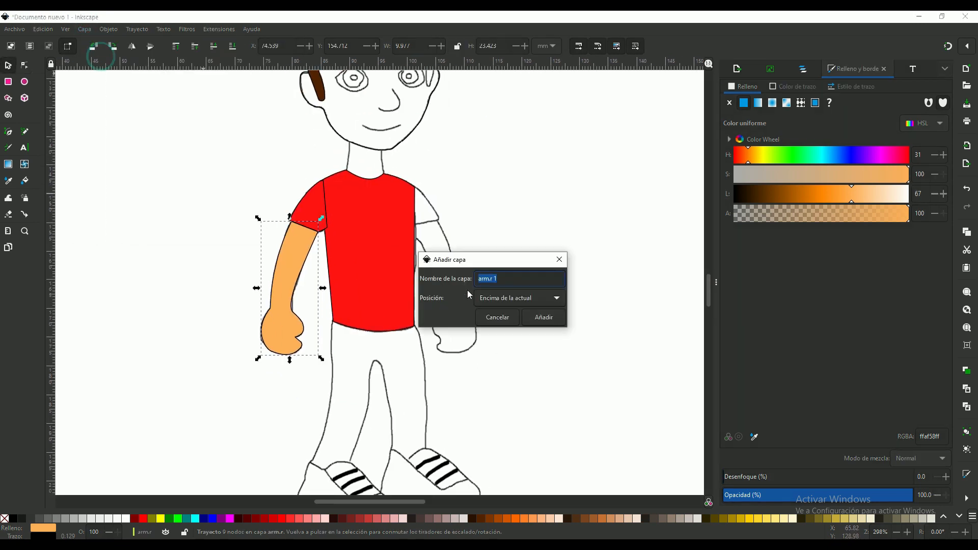
# - Add a layer for the second arm and curve its outline to match the sketch
pyautogui.click(542, 317)
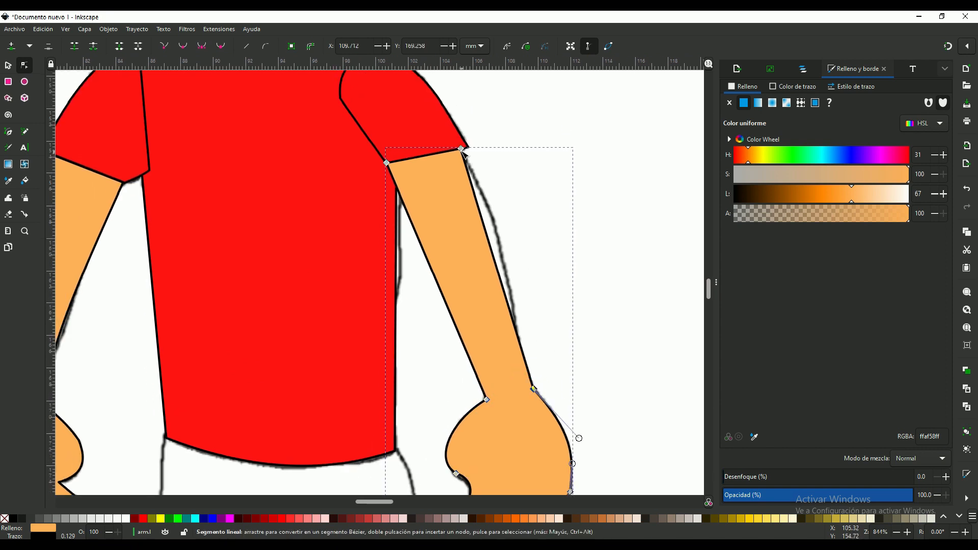
pyautogui.moveTo(578, 438); pyautogui.dragTo(555, 440)
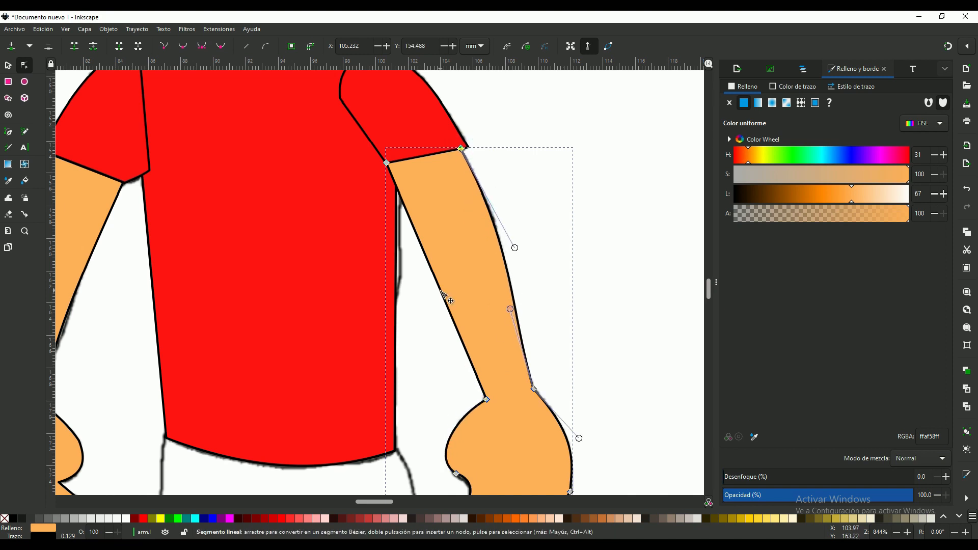
pyautogui.moveTo(443, 293); pyautogui.dragTo(499, 313)
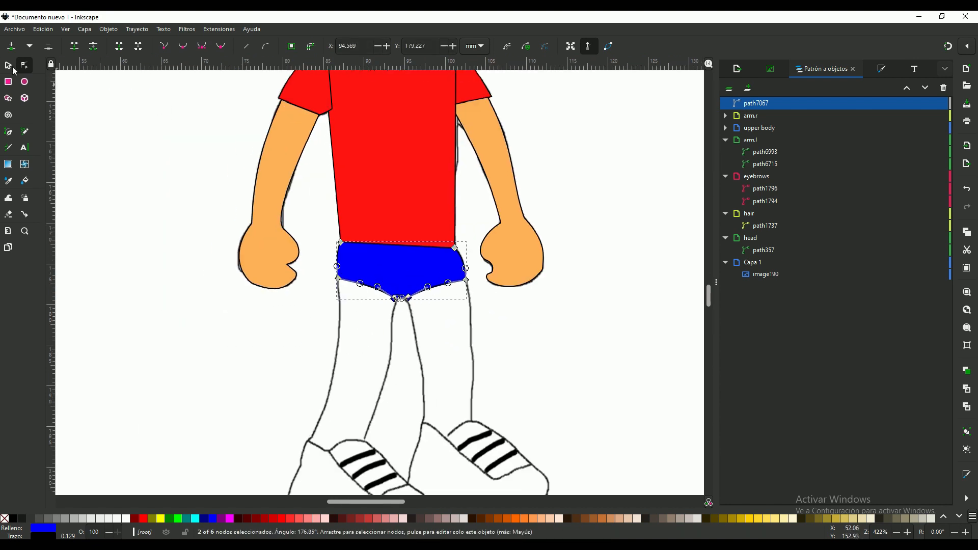
# - Create the leg.r layer and select the right pant leg for adjustment
pyautogui.click(108, 29)
pyautogui.write('leg.r')
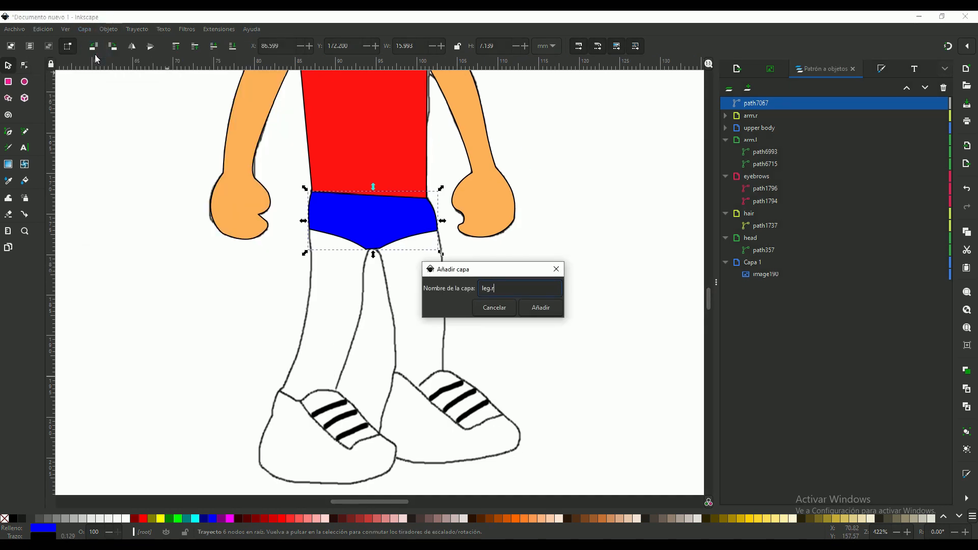
pyautogui.click(539, 308)
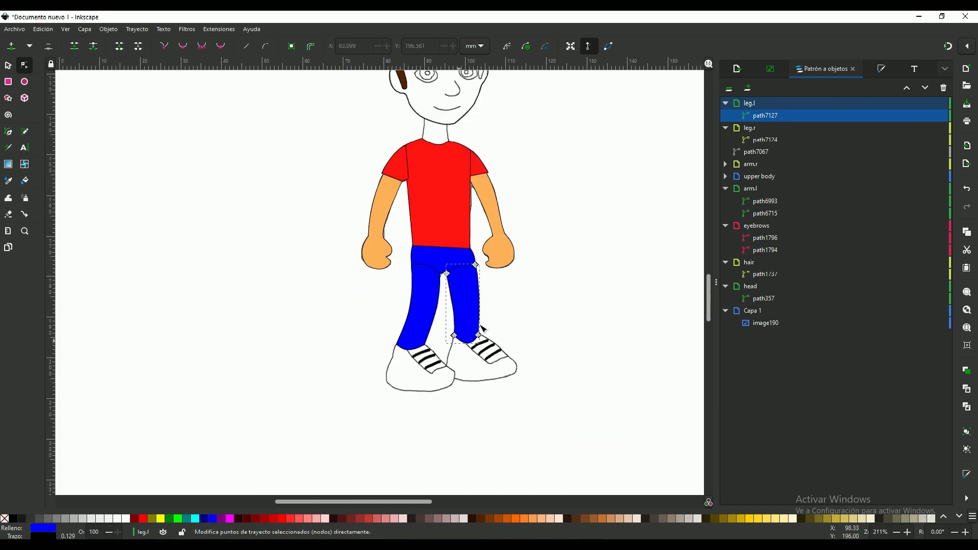
pyautogui.click(84, 28)
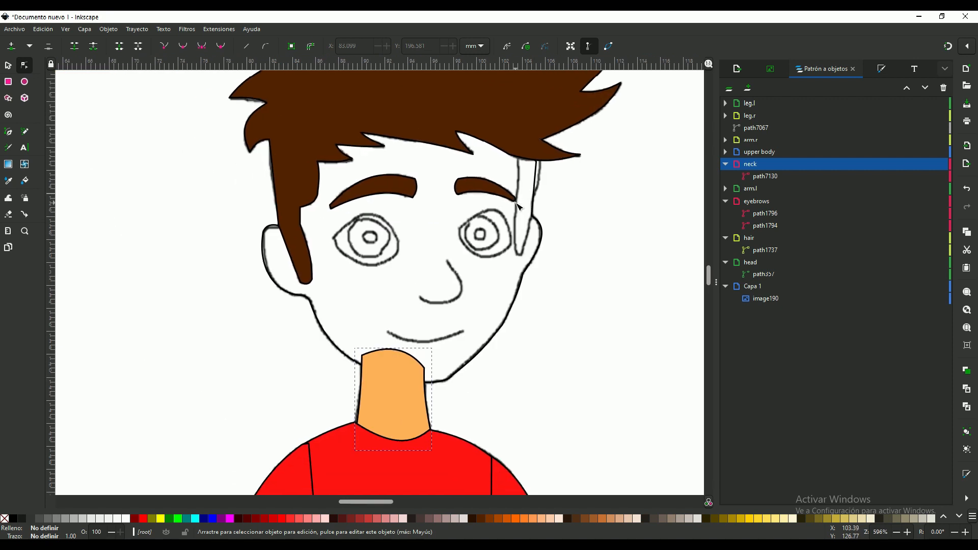
pyautogui.moveTo(686, 191)
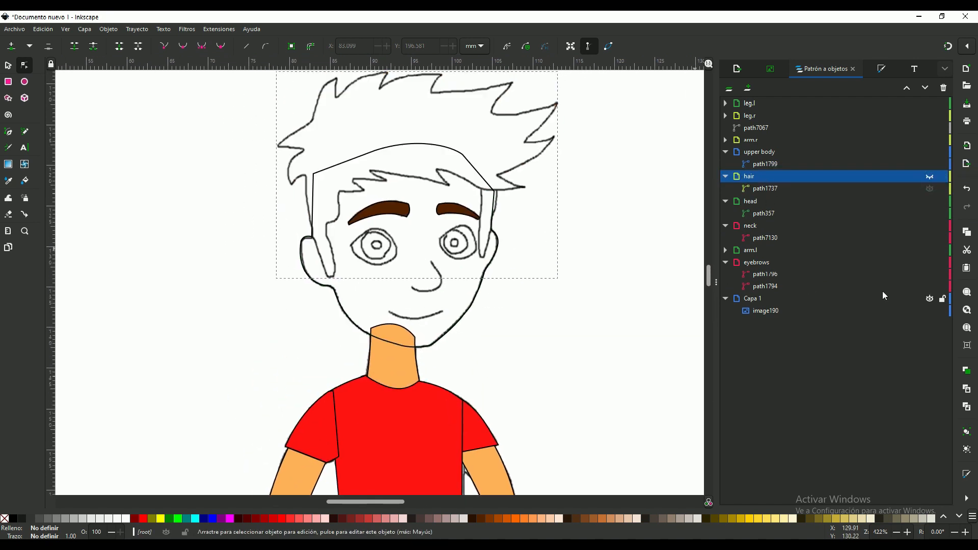
# - Hide the Capa 1 reference sketch and pick the eyebrows layer to restack it
pyautogui.click(928, 226)
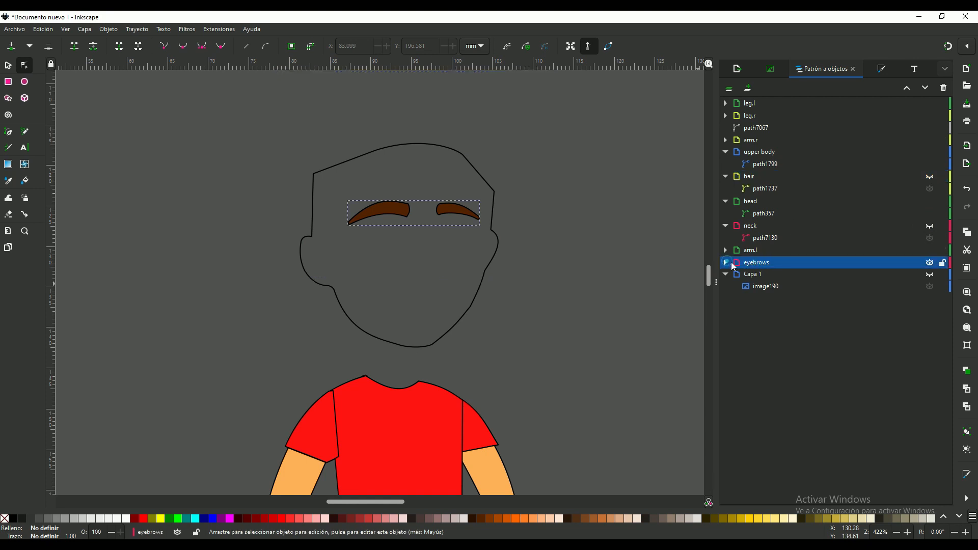
pyautogui.click(725, 261)
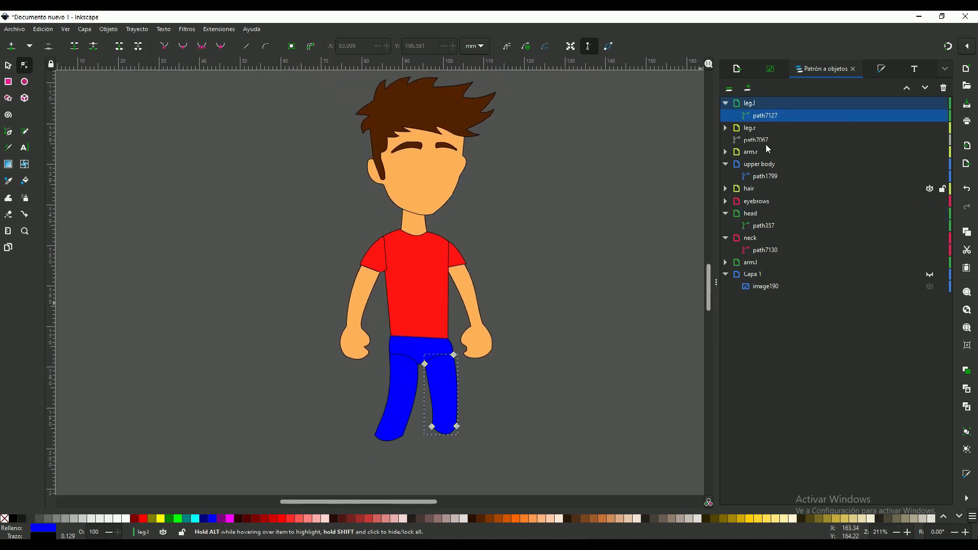
# - Draw the sideburn strand with fill 552200ff and a black 0.1 mm stroke
pyautogui.click(724, 103)
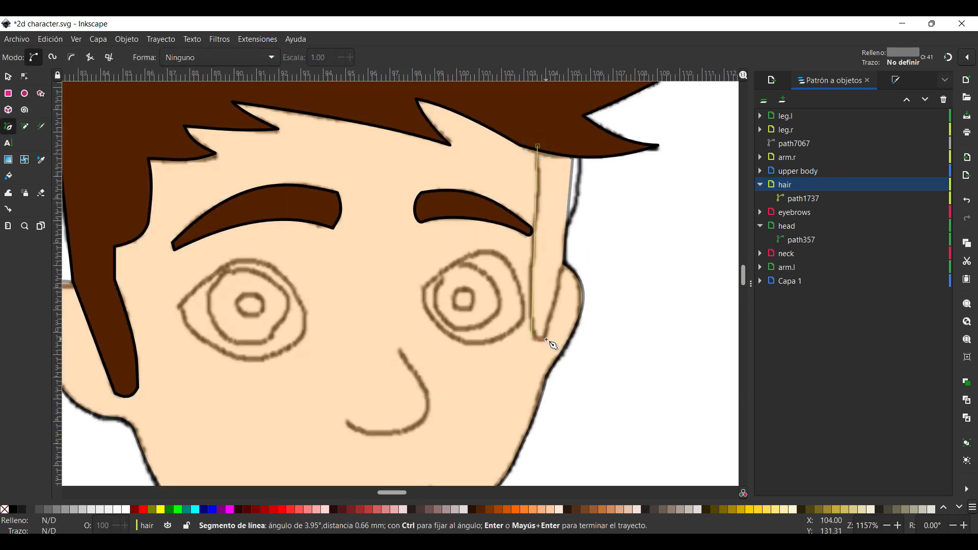
pyautogui.click(537, 145)
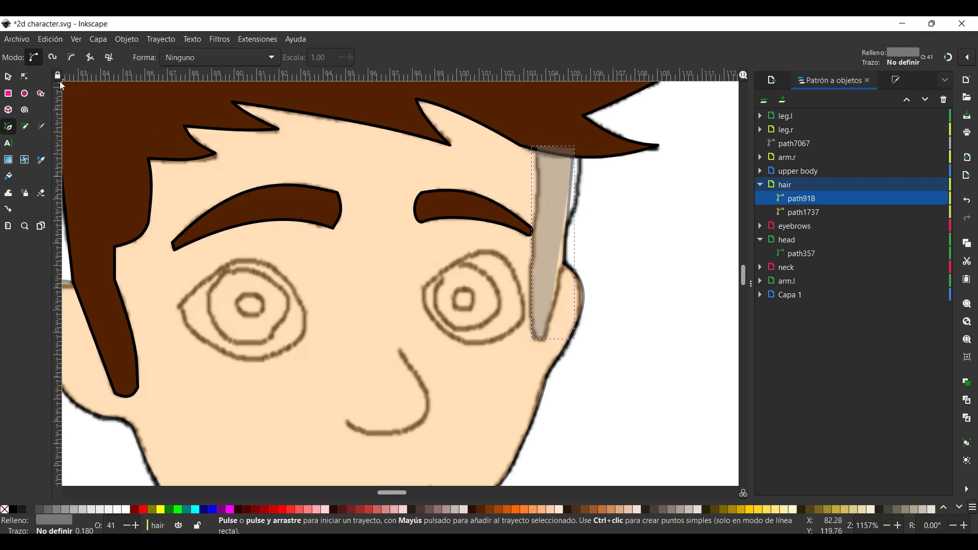
pyautogui.click(25, 76)
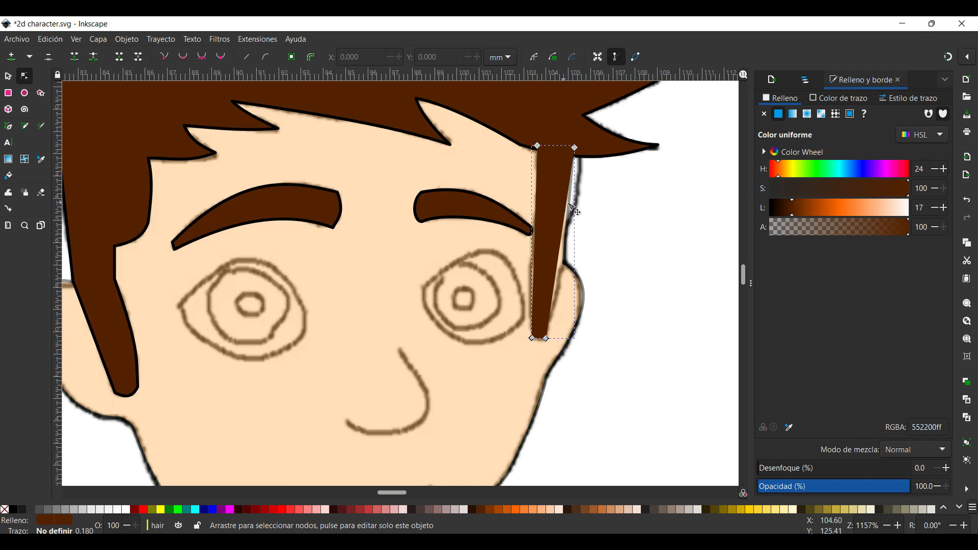
pyautogui.click(843, 98)
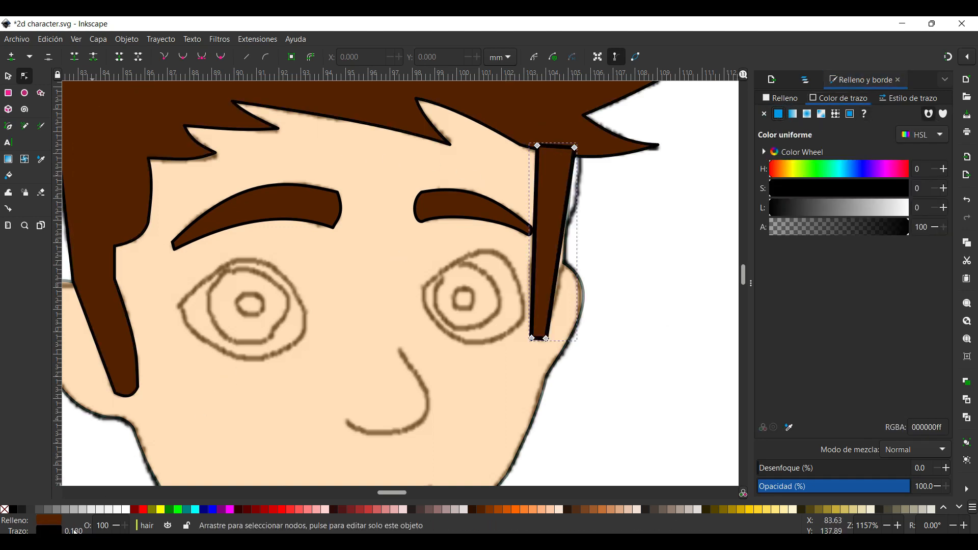
pyautogui.click(912, 98)
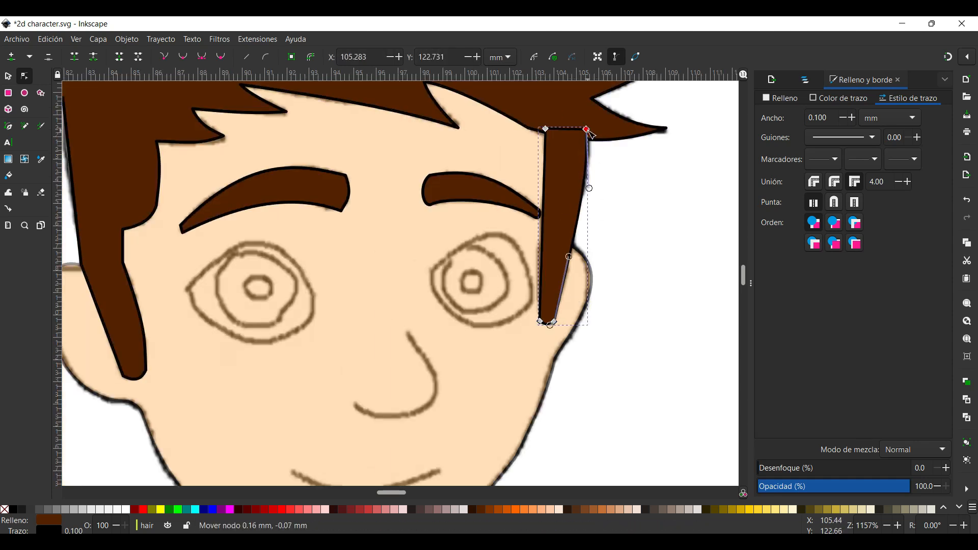
pyautogui.scroll(-3)
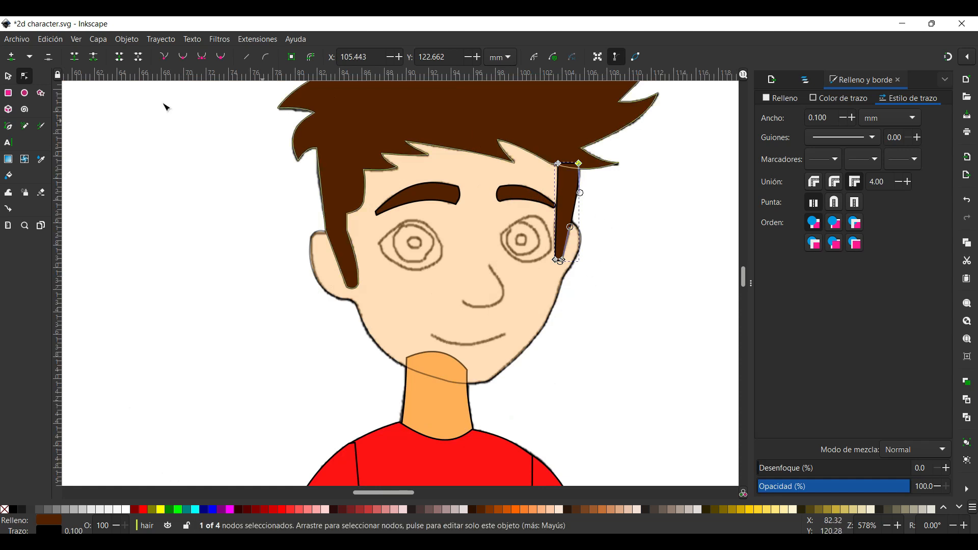
pyautogui.click(98, 39)
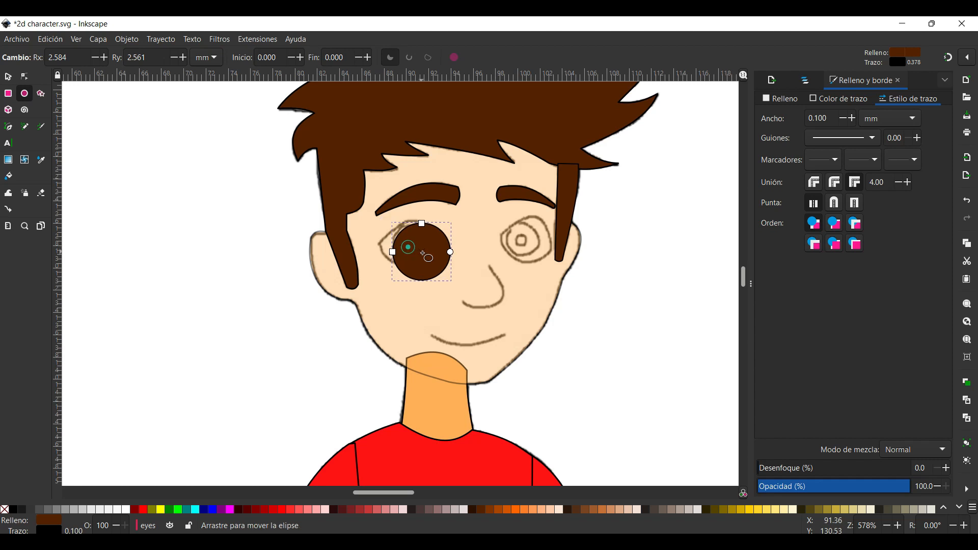
# - Draw the right eye's white oval and blue iris circle, moving the iris into place
pyautogui.click(783, 98)
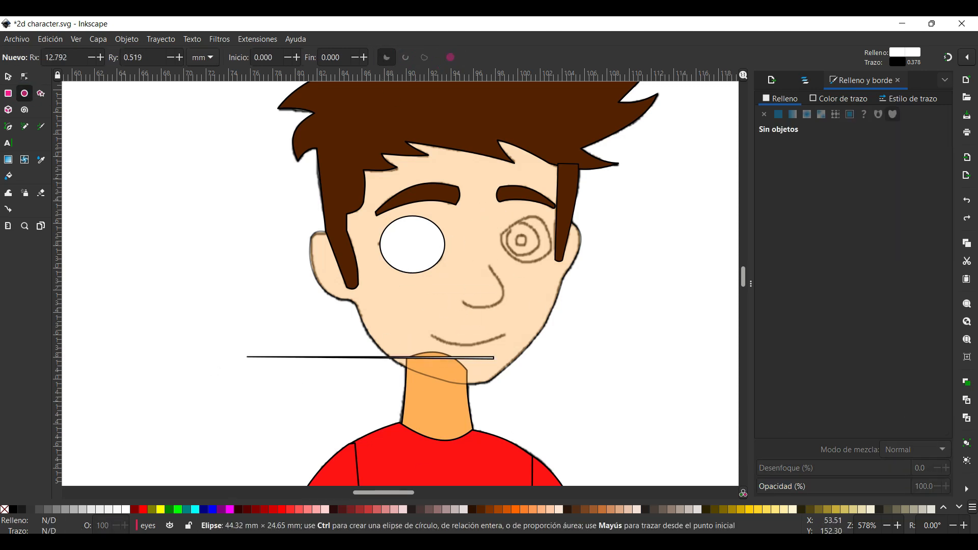
pyautogui.moveTo(359, 224); pyautogui.dragTo(493, 353)
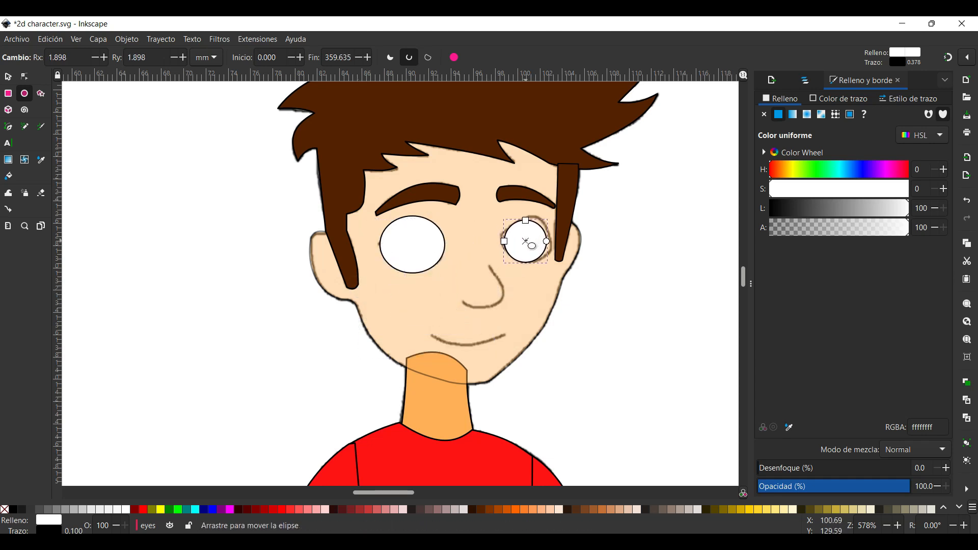
pyautogui.moveTo(545, 240); pyautogui.dragTo(537, 238)
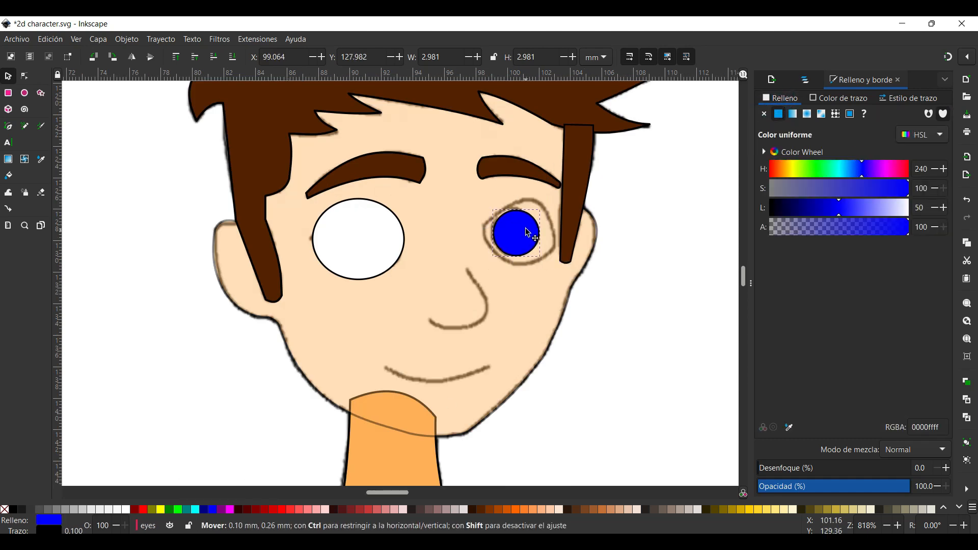
pyautogui.moveTo(516, 234); pyautogui.dragTo(356, 234)
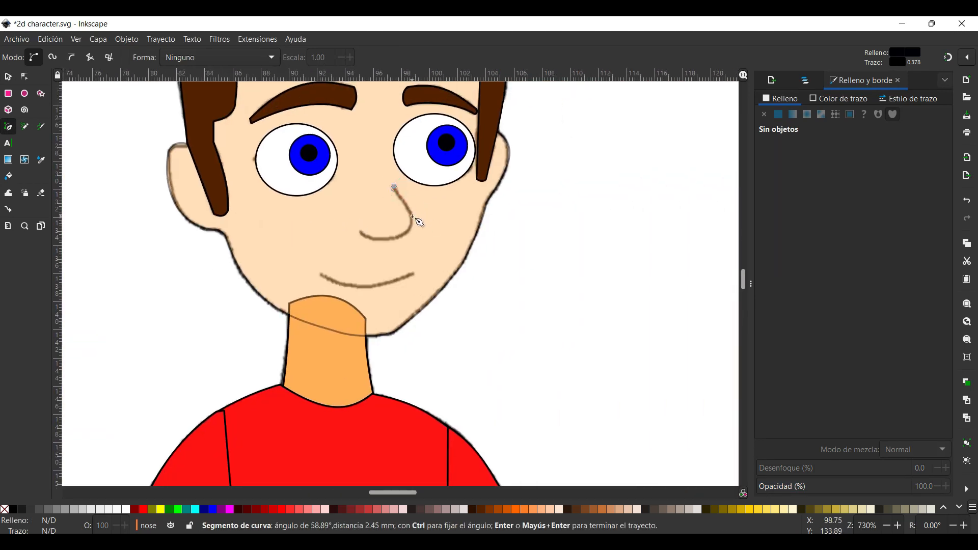
# - Finish the nose curve and add a new 'shoe' layer above the current one
pyautogui.click(364, 235)
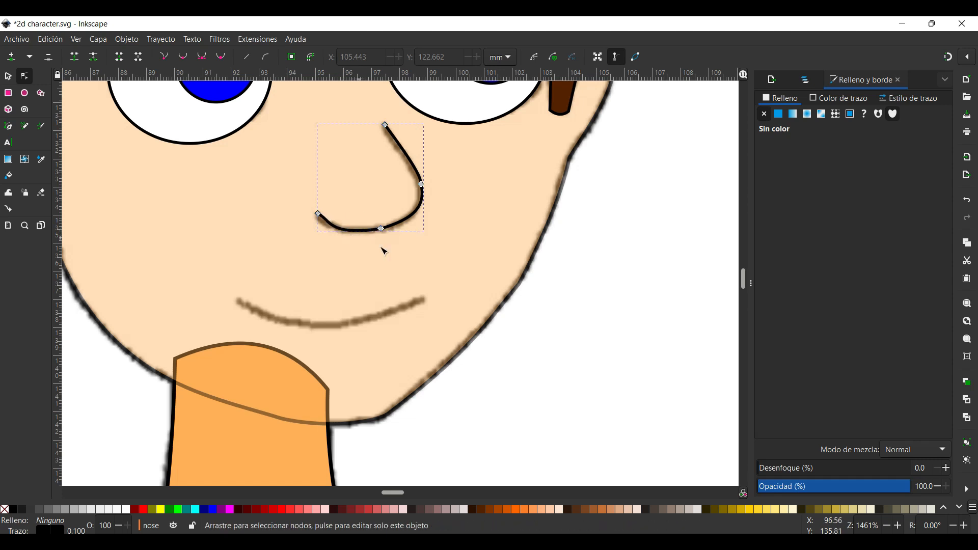
pyautogui.click(98, 39)
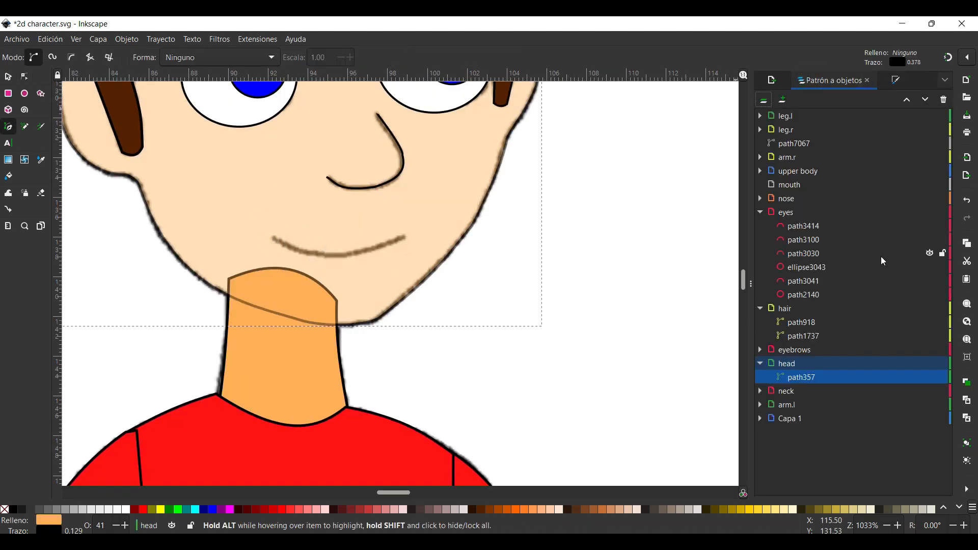
pyautogui.click(788, 185)
pyautogui.write('shoe')
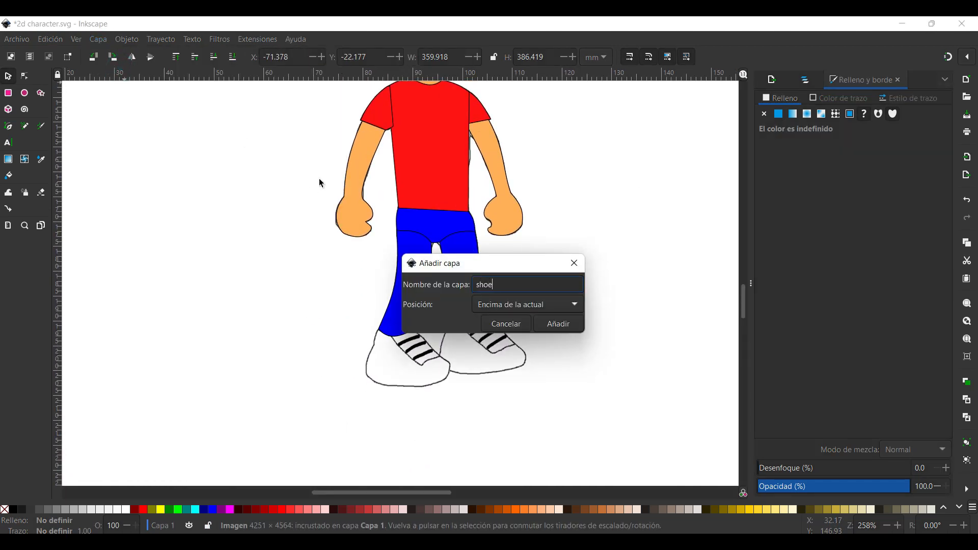
# - Trace the right shoe outline as a closed path and curve its bottom edge to the sketch
pyautogui.click(557, 324)
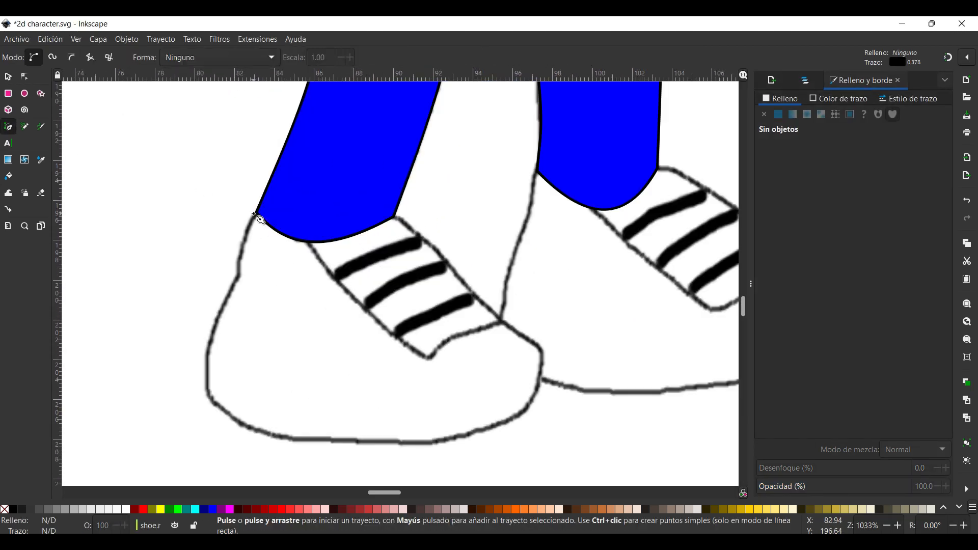
pyautogui.click(208, 391)
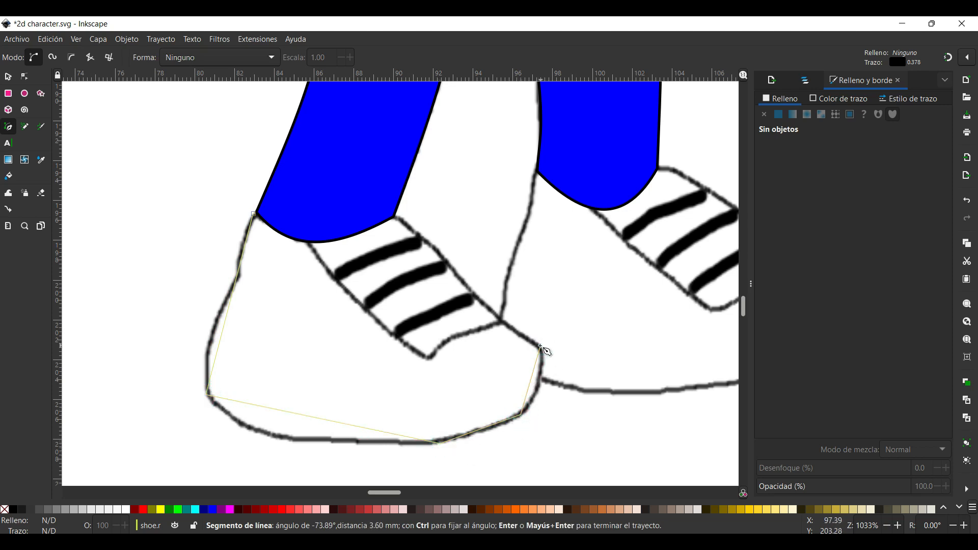
pyautogui.click(254, 215)
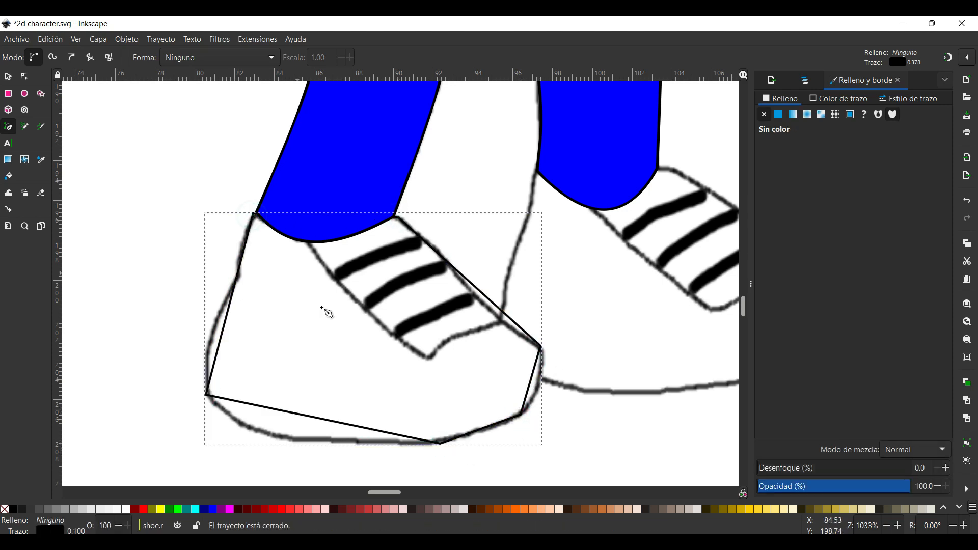
pyautogui.click(25, 77)
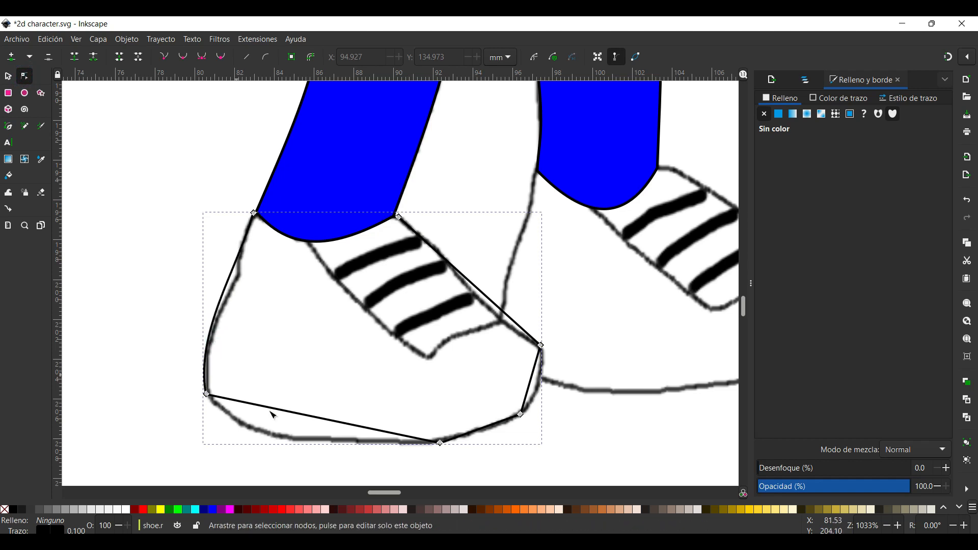
pyautogui.moveTo(268, 411); pyautogui.dragTo(532, 393)
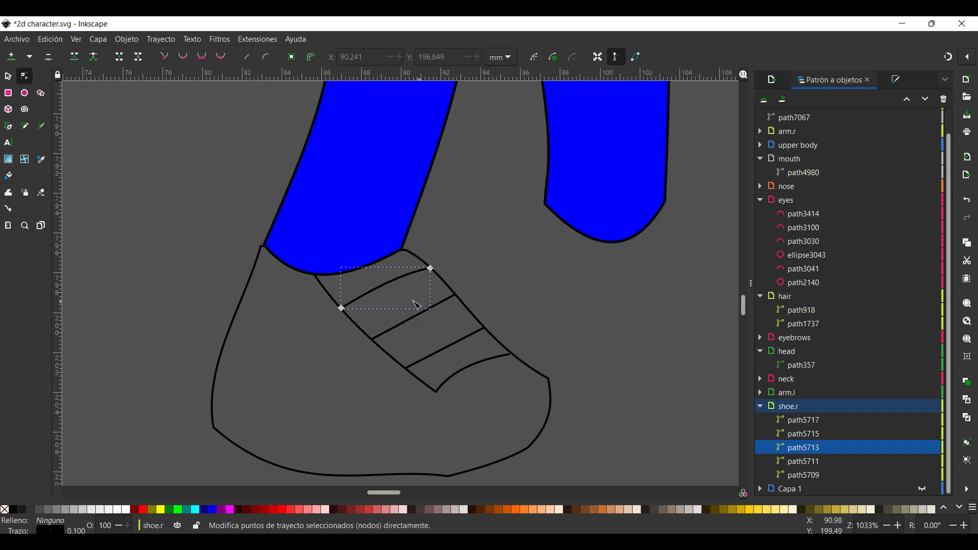
# - Fill the right shoe shape with white
pyautogui.click(803, 433)
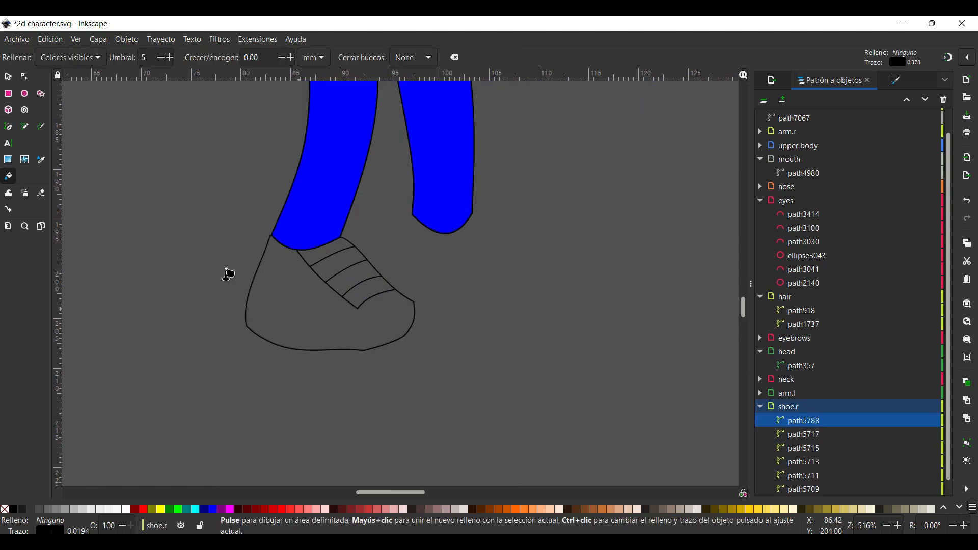
pyautogui.click(330, 306)
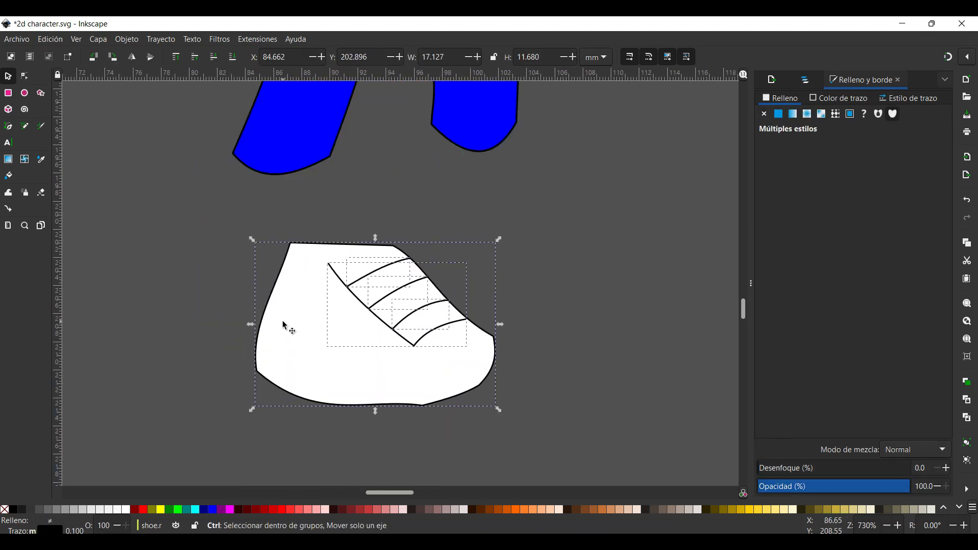
# - Move the duplicated shoe under the other leg, rename its layer 'shoe.l' and group its paths
pyautogui.moveTo(283, 325); pyautogui.dragTo(505, 300)
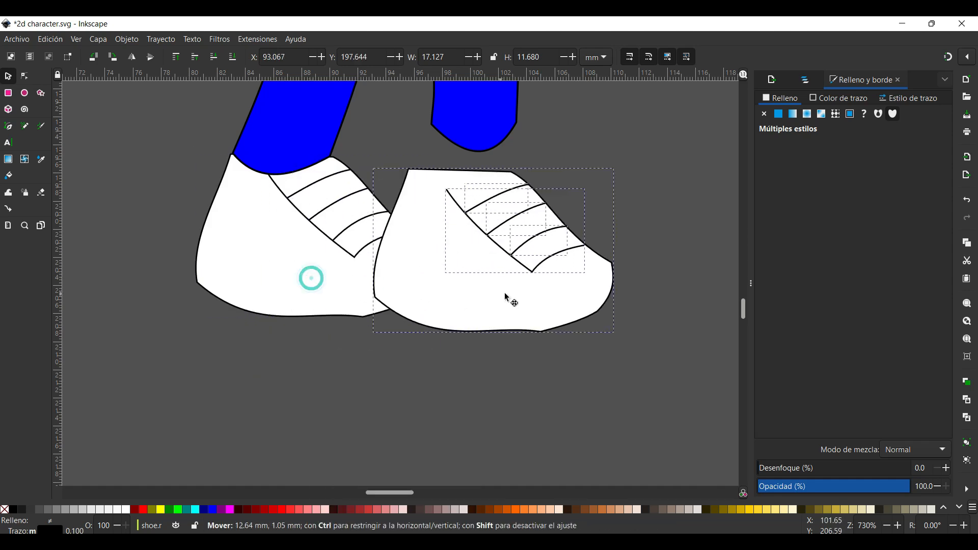
pyautogui.moveTo(505, 298); pyautogui.dragTo(516, 253)
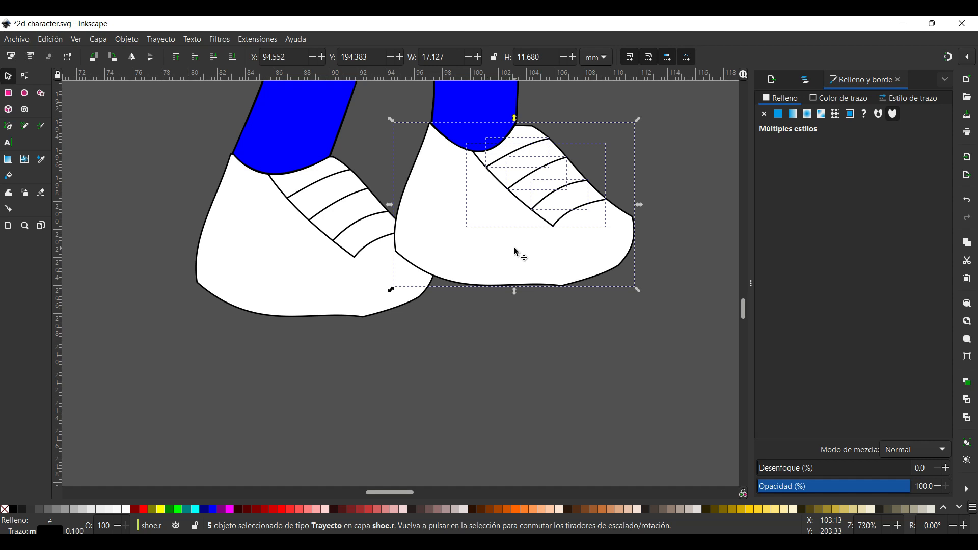
pyautogui.click(8, 110)
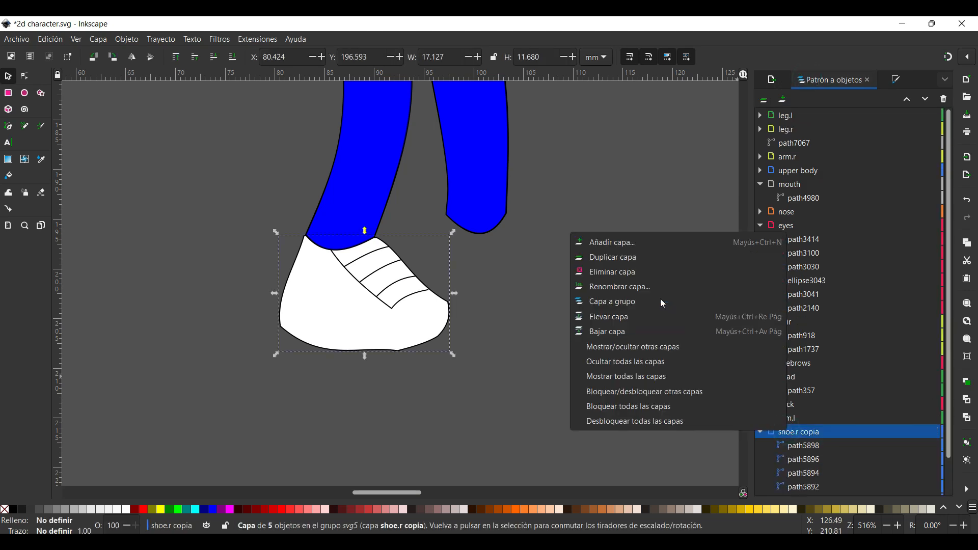
pyautogui.click(619, 286)
pyautogui.write('shoe.l')
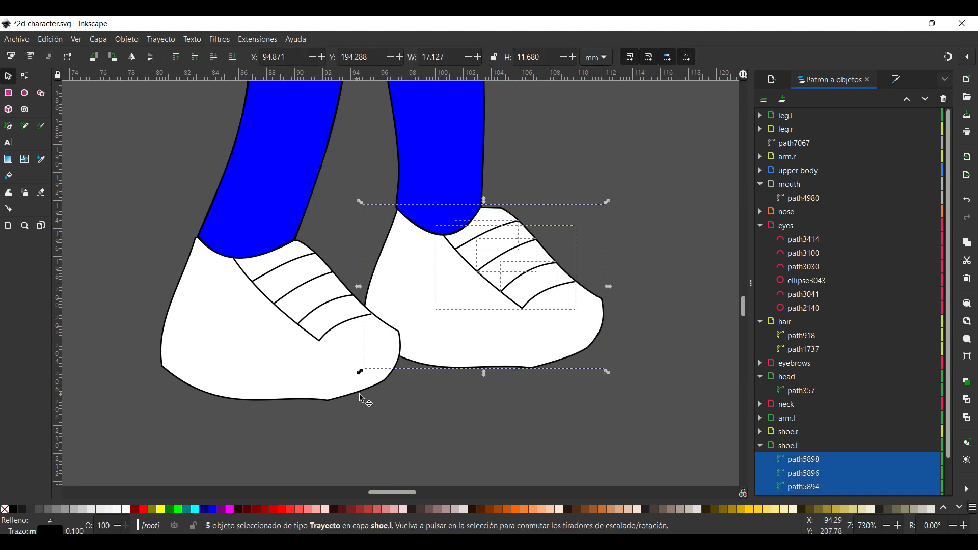
pyautogui.moveTo(968, 443)
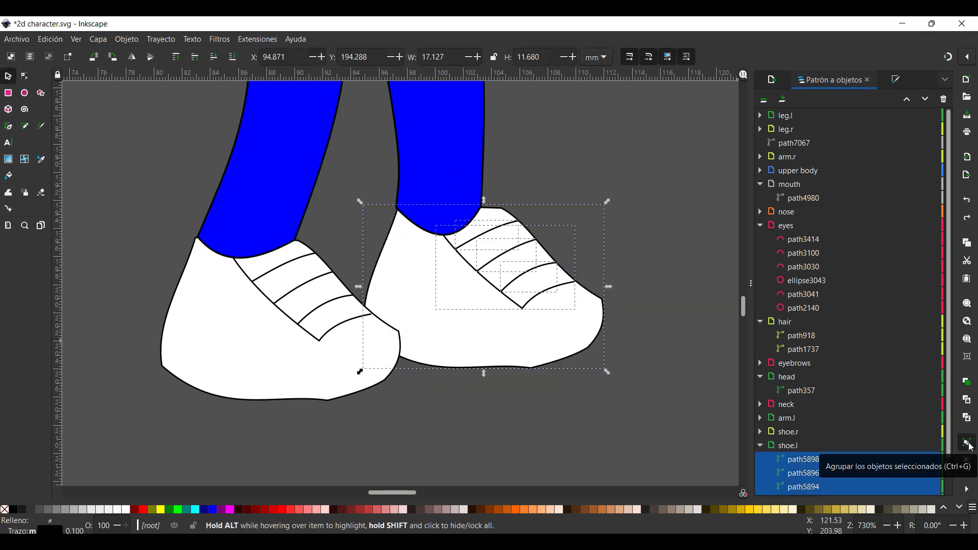
pyautogui.click(966, 443)
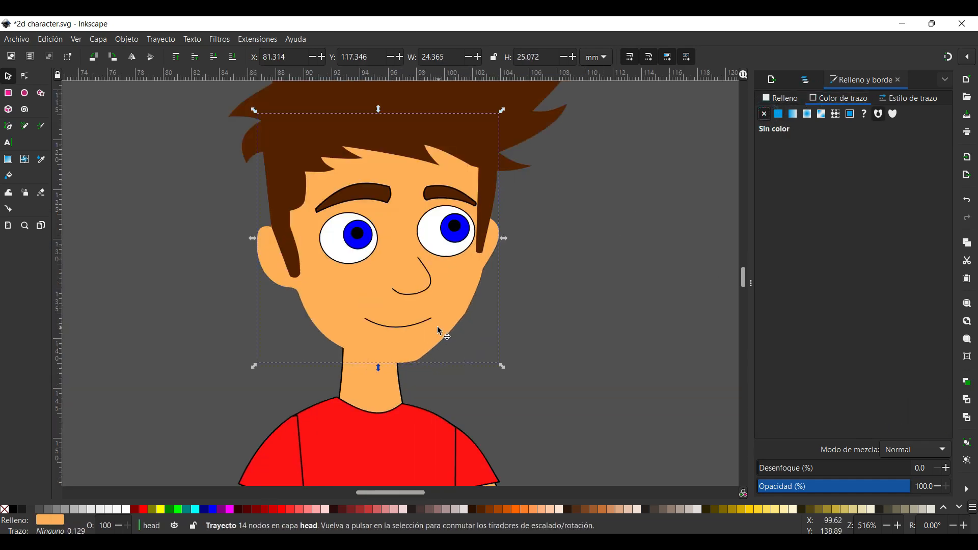
# - Set the head's and right shoe's stroke paint to none so only flat colour shows
pyautogui.click(458, 138)
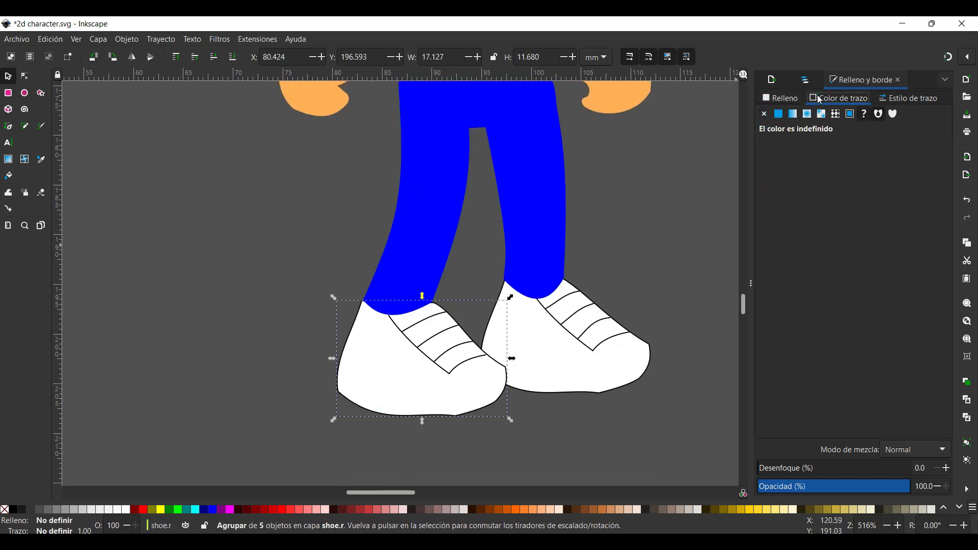
pyautogui.click(777, 113)
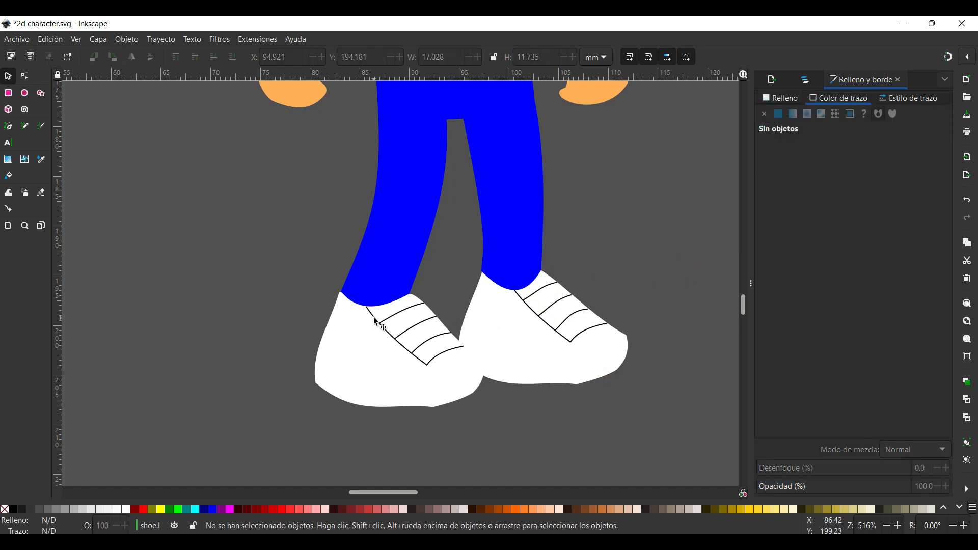
pyautogui.click(374, 324)
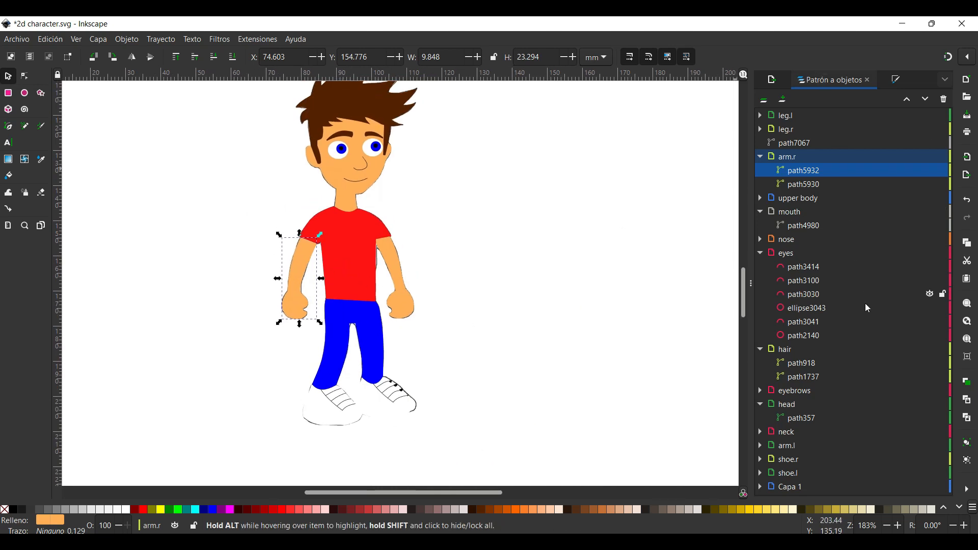
pyautogui.moveTo(870, 337)
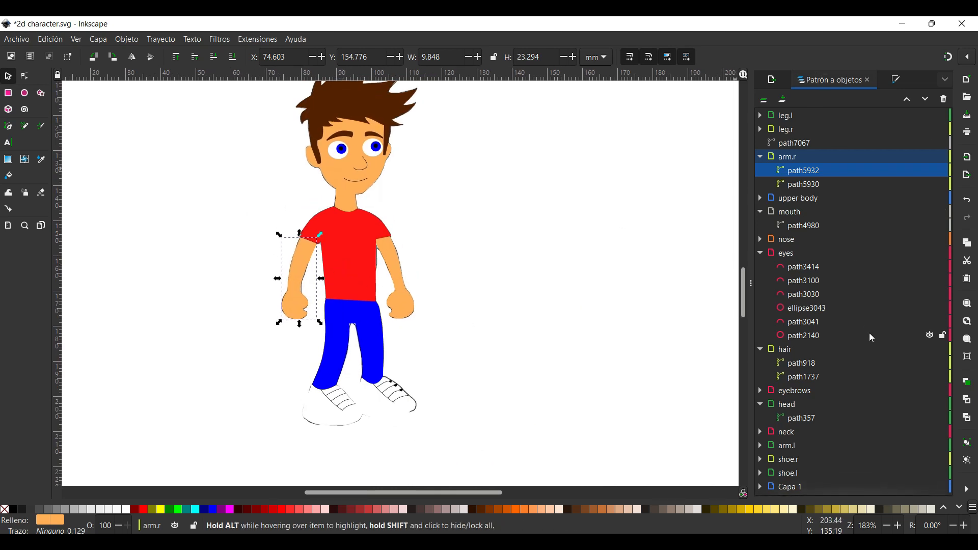
pyautogui.moveTo(876, 384)
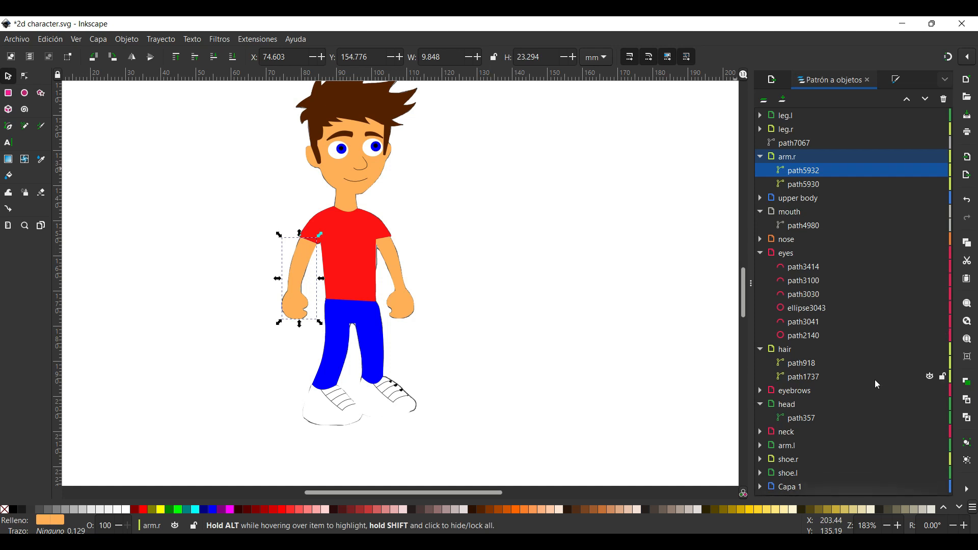
pyautogui.moveTo(841, 470)
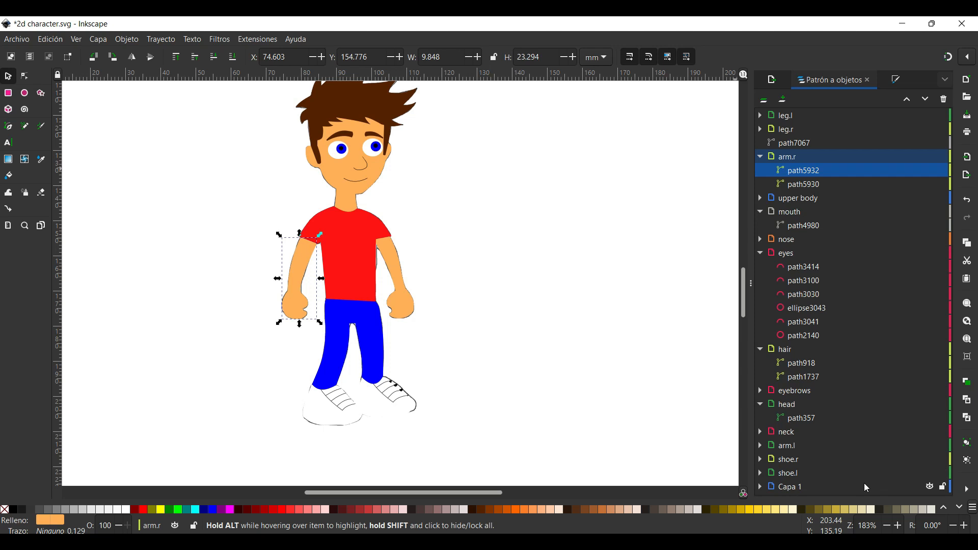
pyautogui.moveTo(916, 488)
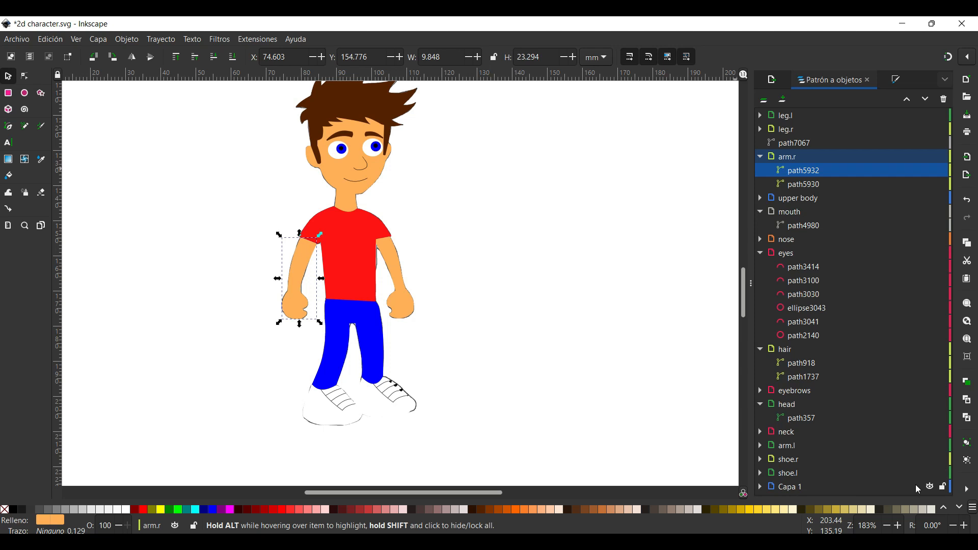